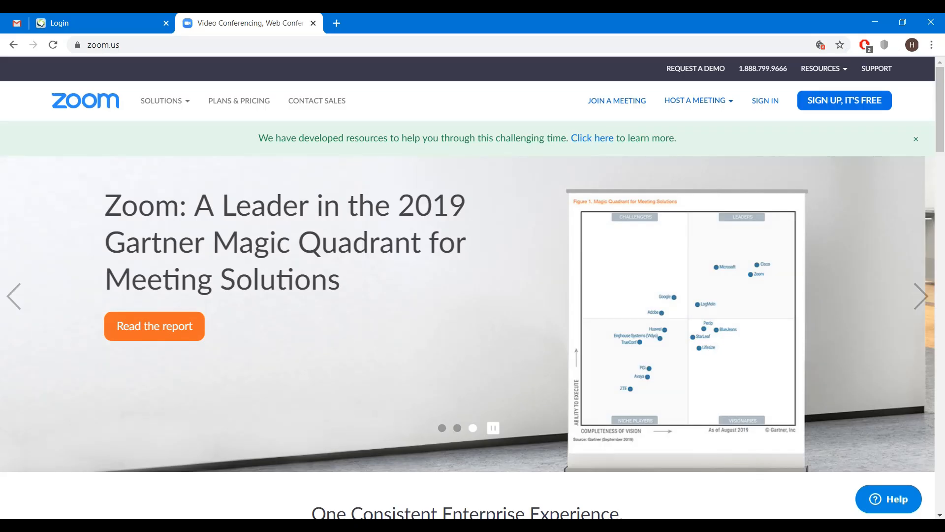
Create a Zoom account by signing in with a Google email and password
{"action": "left_click", "coordinate": [843, 100]}
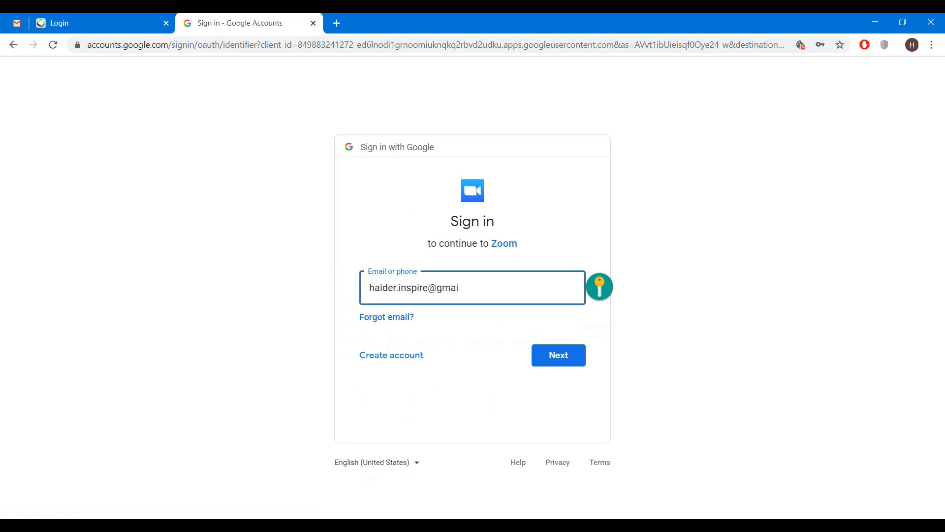
{"action": "type", "text": "l.com"}
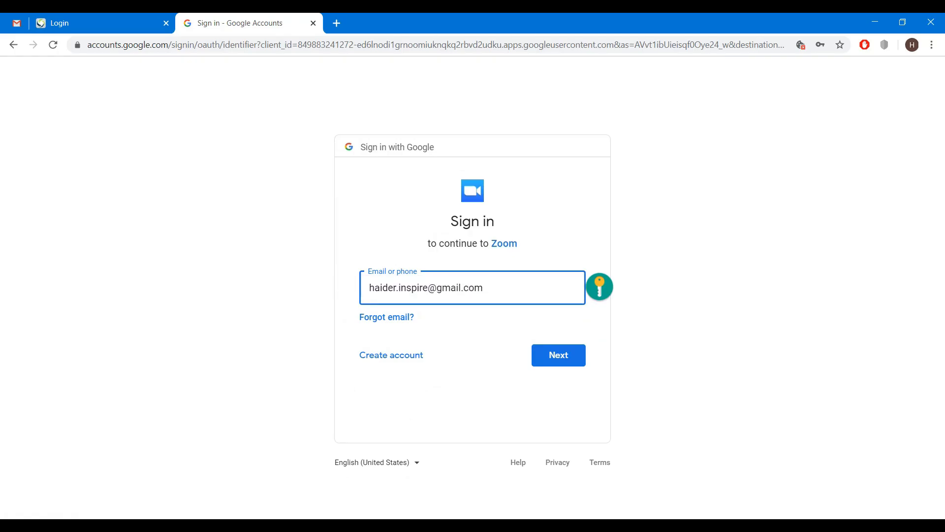
{"action": "left_click", "coordinate": [557, 355]}
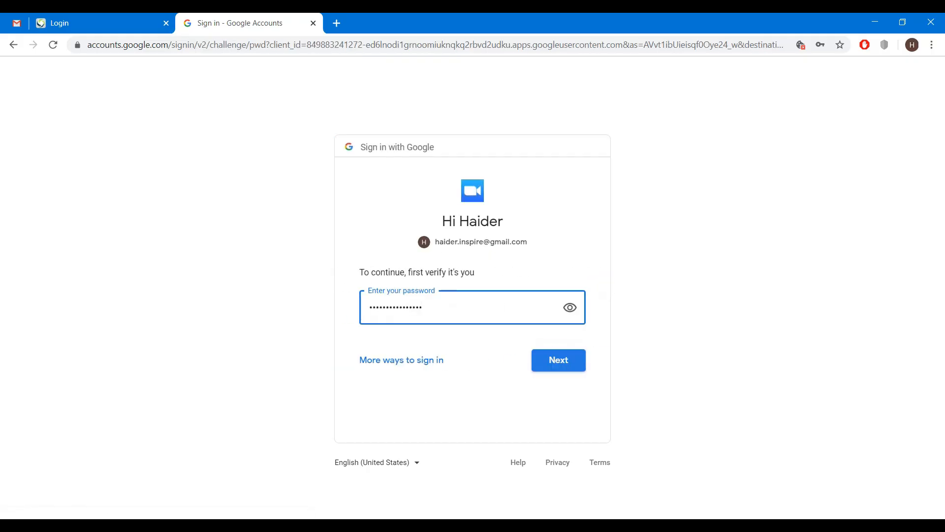
{"action": "left_click", "coordinate": [557, 360]}
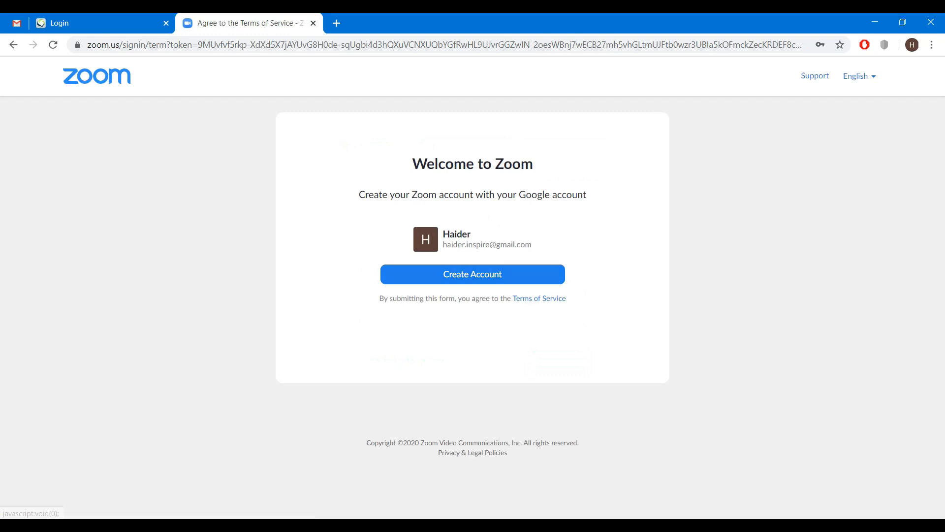
{"action": "left_click", "coordinate": [472, 273]}
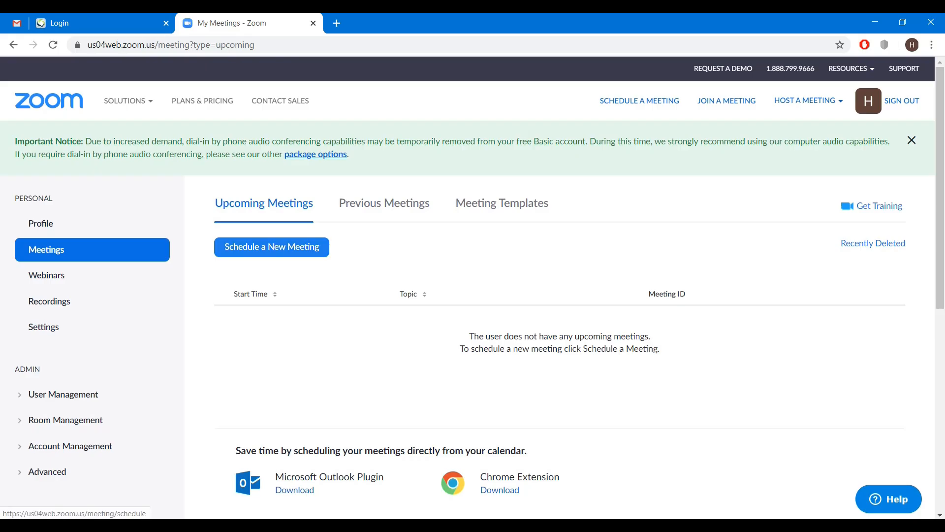
Schedule a new meeting titled 'Audience' with description 'chapter-9'
{"action": "left_click", "coordinate": [271, 246]}
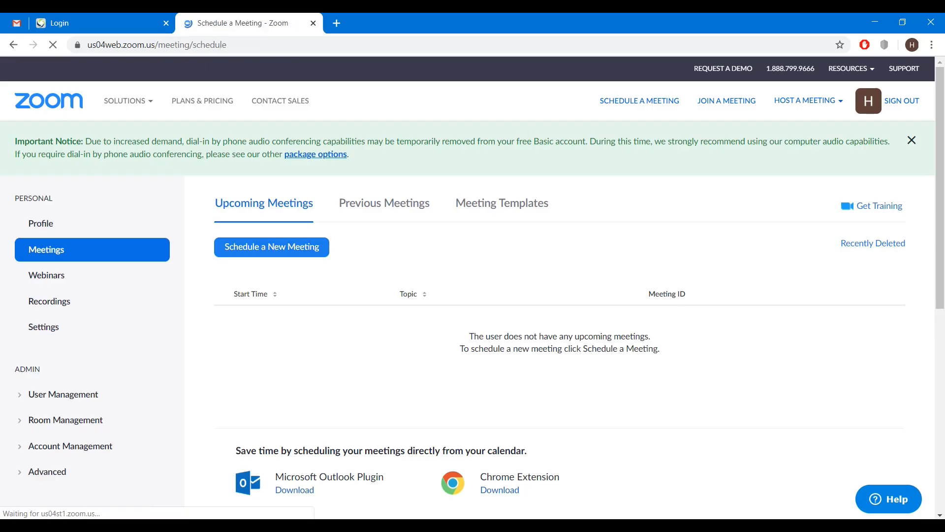
{"action": "left_click", "coordinate": [271, 247]}
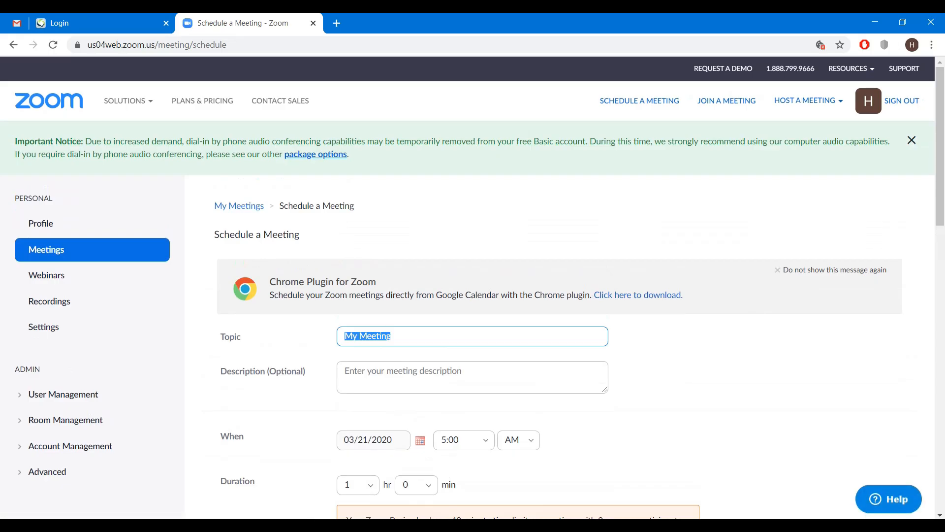
{"action": "type", "text": "Audi"}
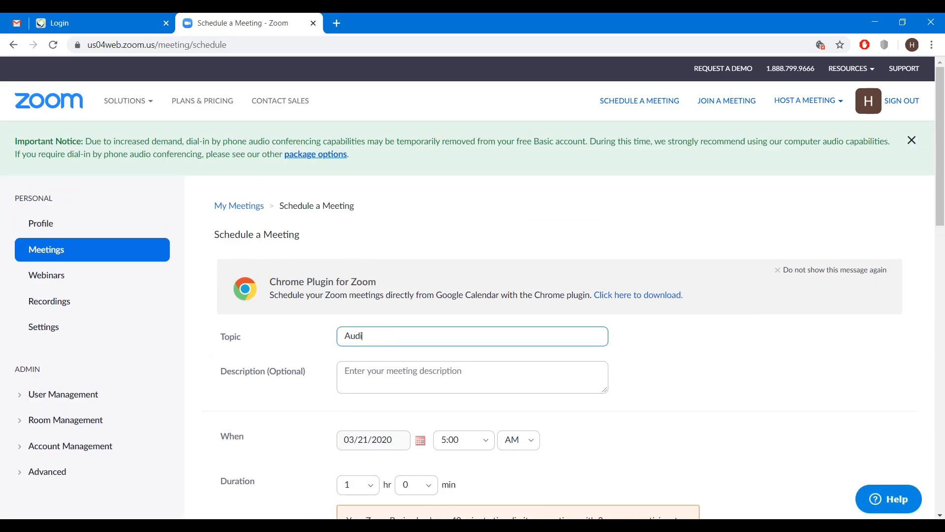
{"action": "type", "text": "ence"}
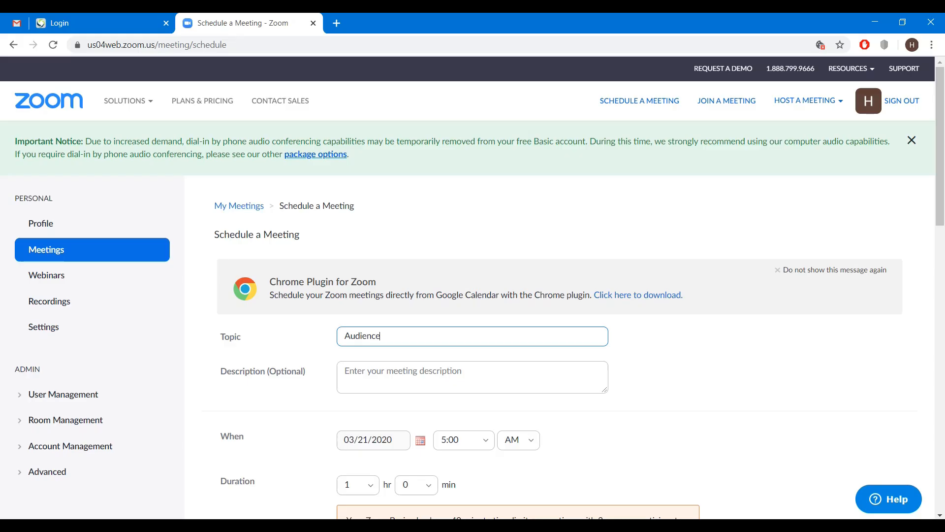
{"action": "scroll", "scroll_direction": "down", "scroll_amount": 3}
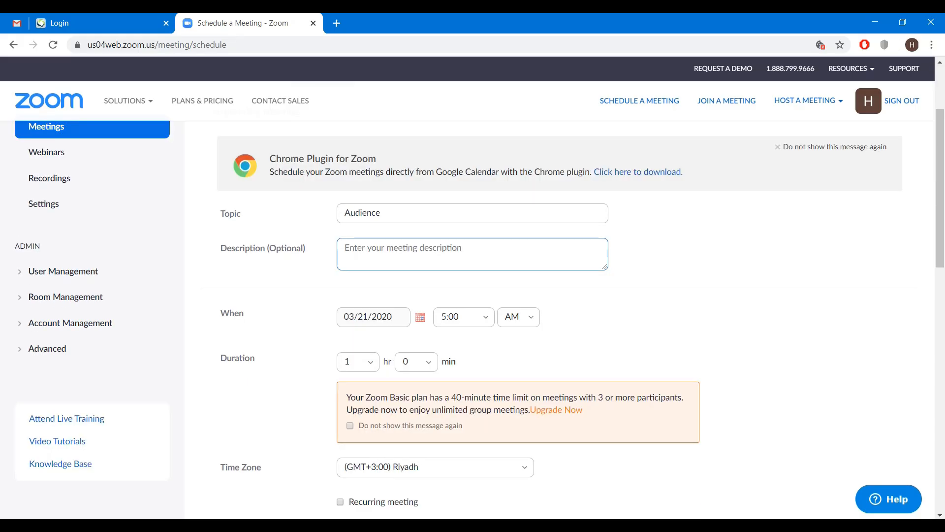
{"action": "type", "text": "chapter-9"}
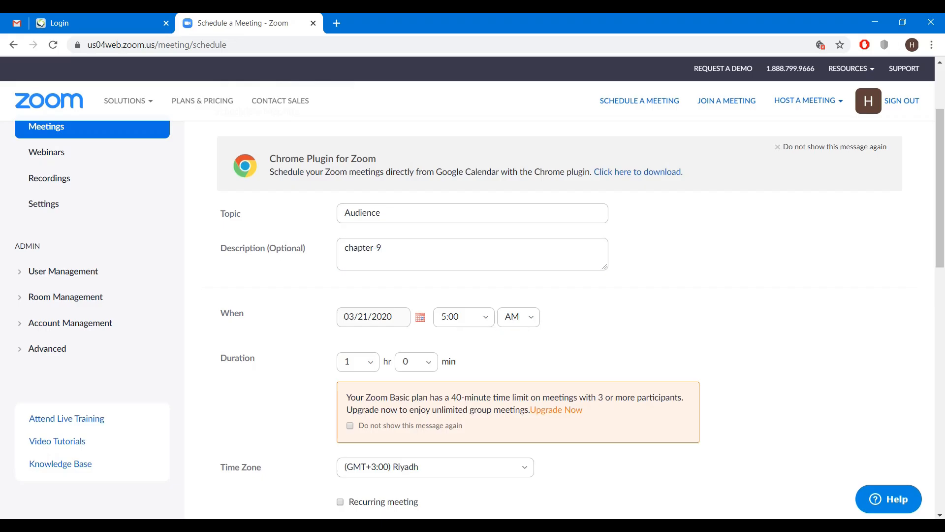
Set the meeting start to 5:00 PM and duration hours to 0
{"action": "left_click", "coordinate": [461, 317]}
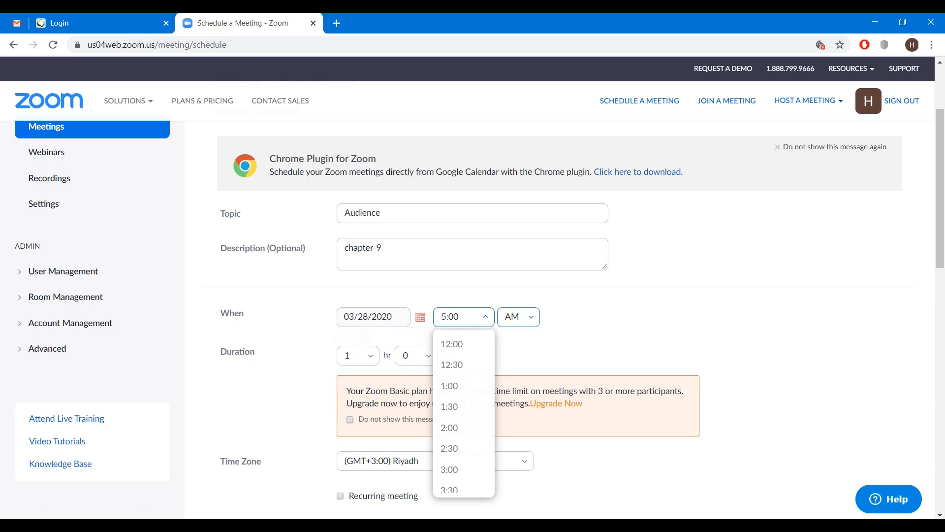
{"action": "left_click", "coordinate": [518, 317]}
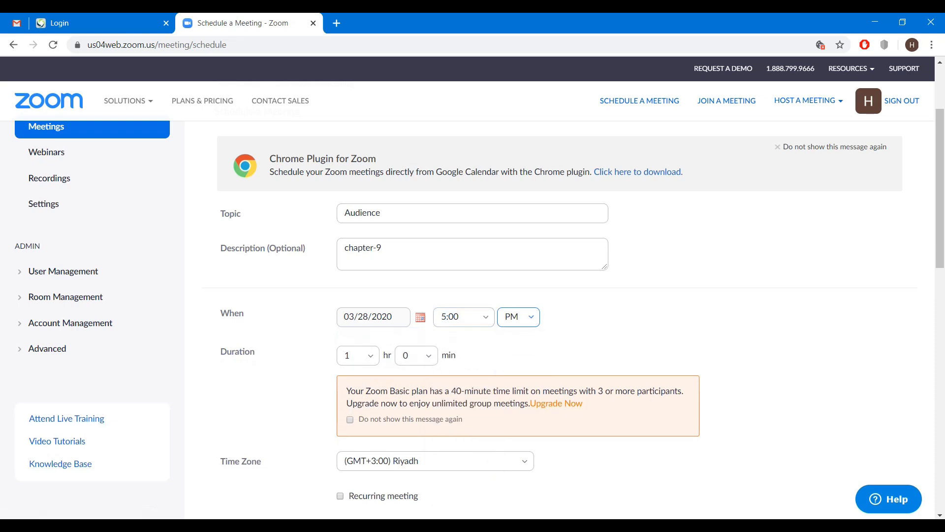
{"action": "left_click", "coordinate": [357, 354]}
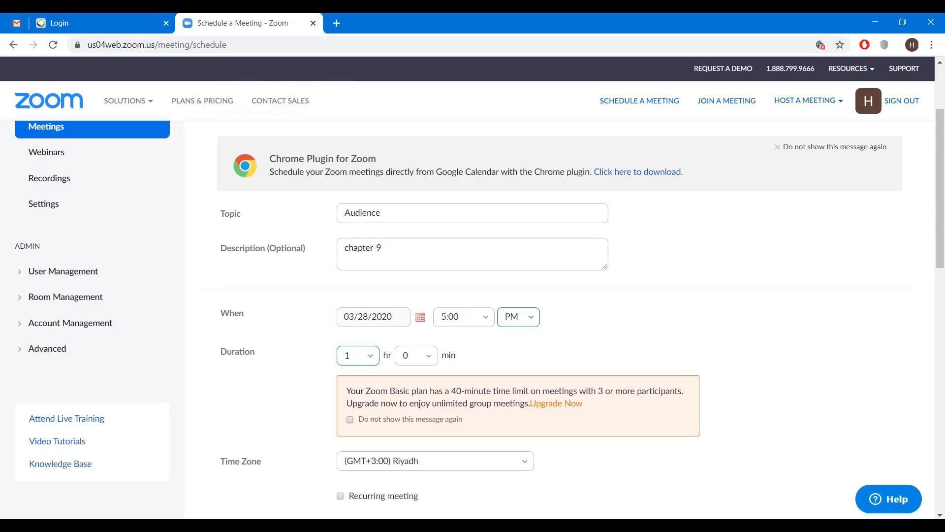
{"action": "left_click", "coordinate": [357, 355]}
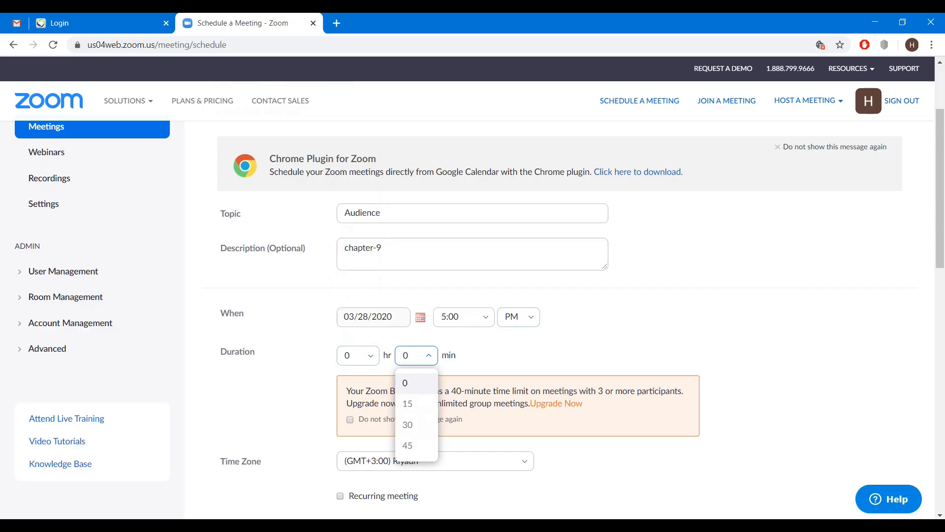
{"action": "left_click", "coordinate": [408, 424]}
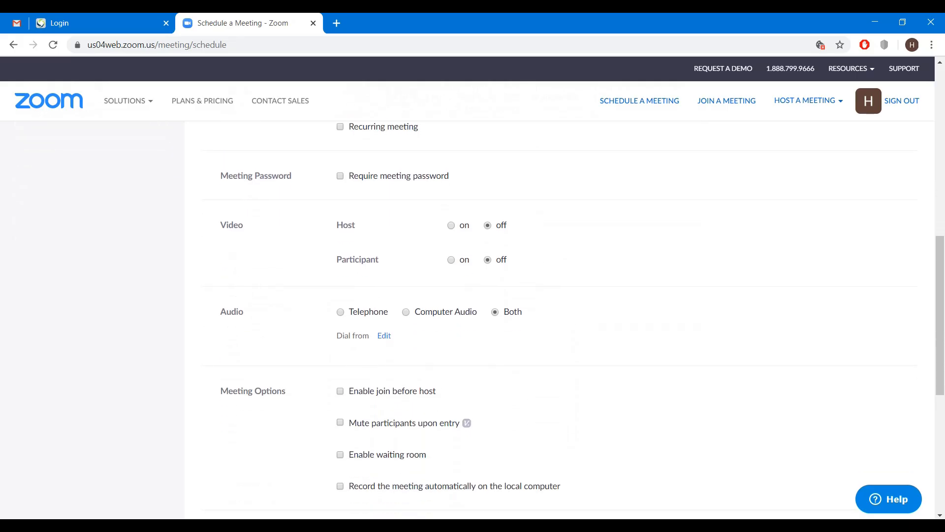
Turn host and participant video on, enable waiting room and automatic local recording, then save
{"action": "left_click", "coordinate": [451, 225]}
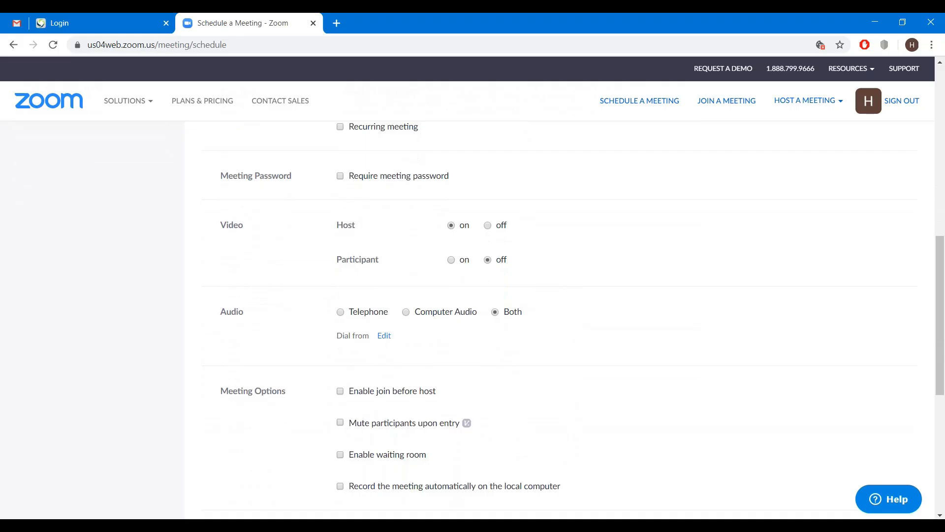
{"action": "left_click", "coordinate": [451, 259]}
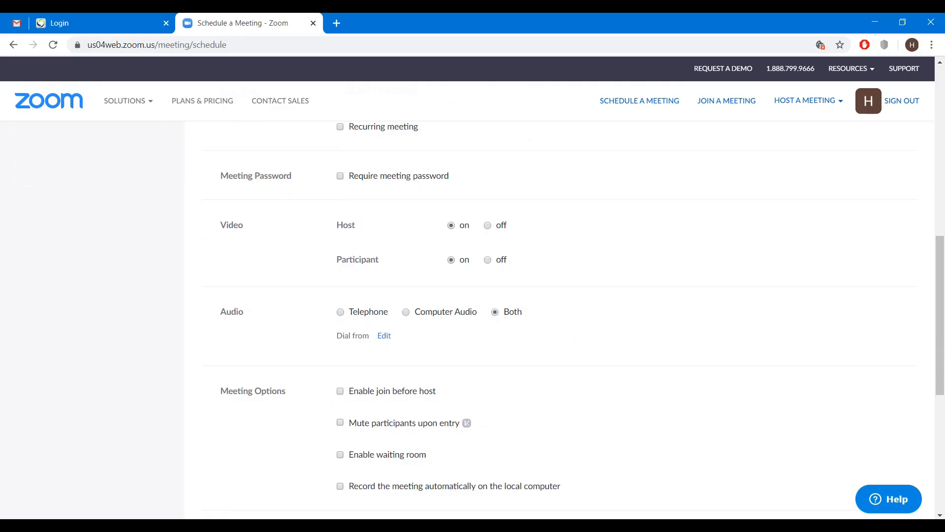
{"action": "scroll", "scroll_direction": "down", "scroll_amount": 3}
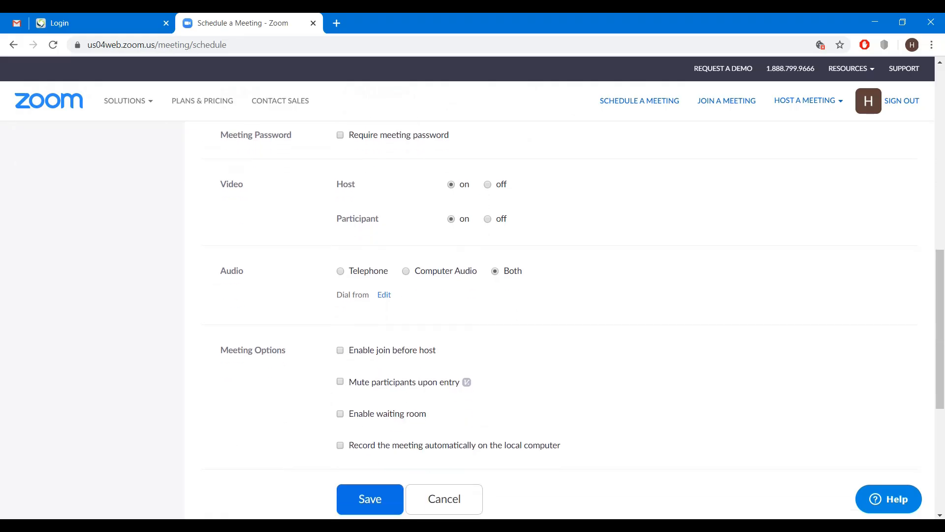
{"action": "scroll", "scroll_direction": "down", "scroll_amount": 3}
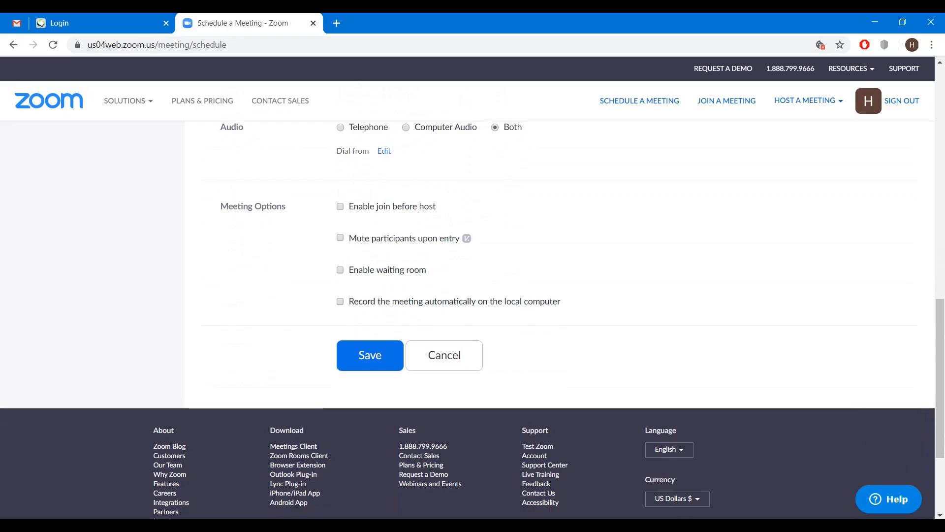
{"action": "left_click", "coordinate": [340, 269]}
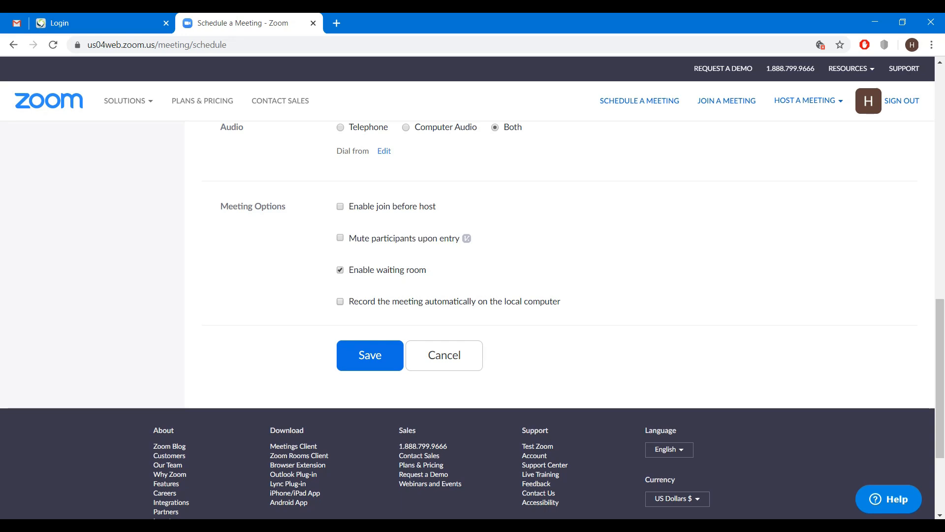
{"action": "left_click", "coordinate": [341, 301]}
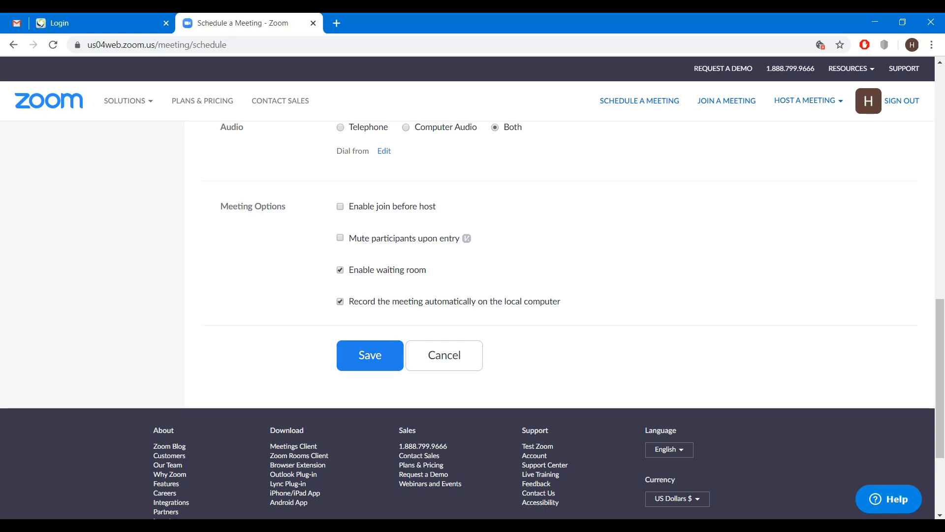
{"action": "left_click", "coordinate": [370, 355]}
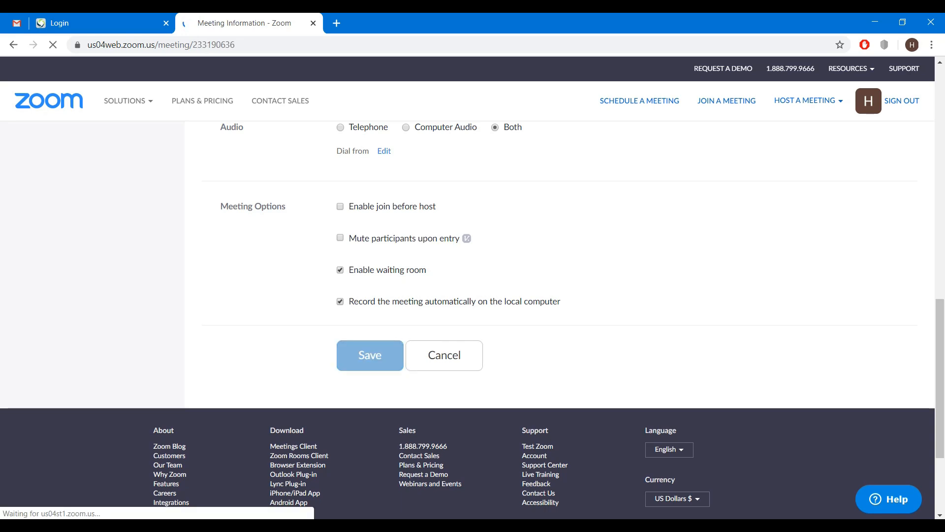
Add the saved Audience meeting to Google Calendar
{"action": "left_click", "coordinate": [369, 355]}
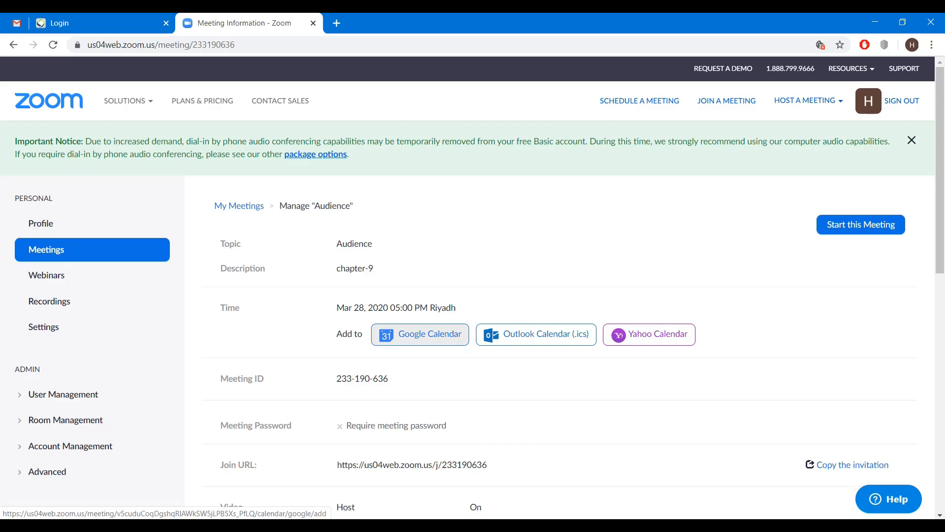
{"action": "left_click", "coordinate": [419, 333]}
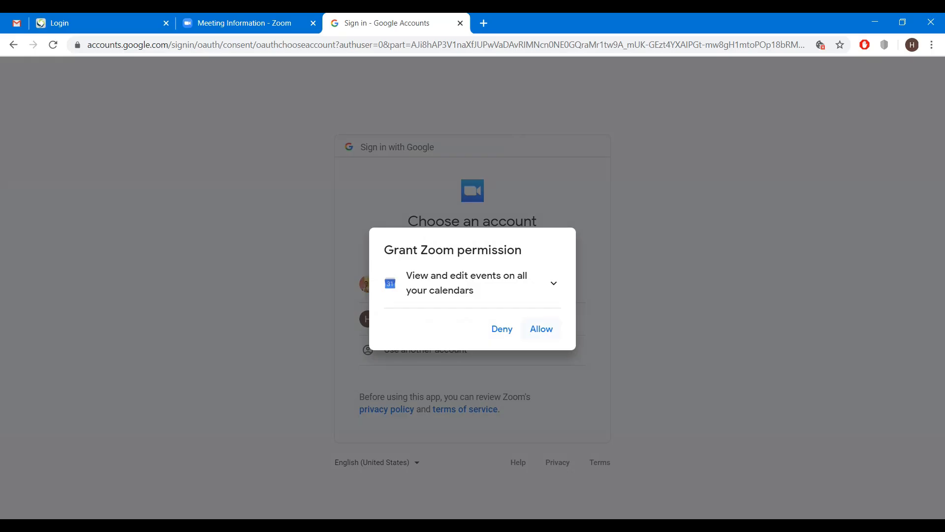
Allow Zoom calendar access and save the Audience event on March 28 at 5pm
{"action": "left_click", "coordinate": [540, 329]}
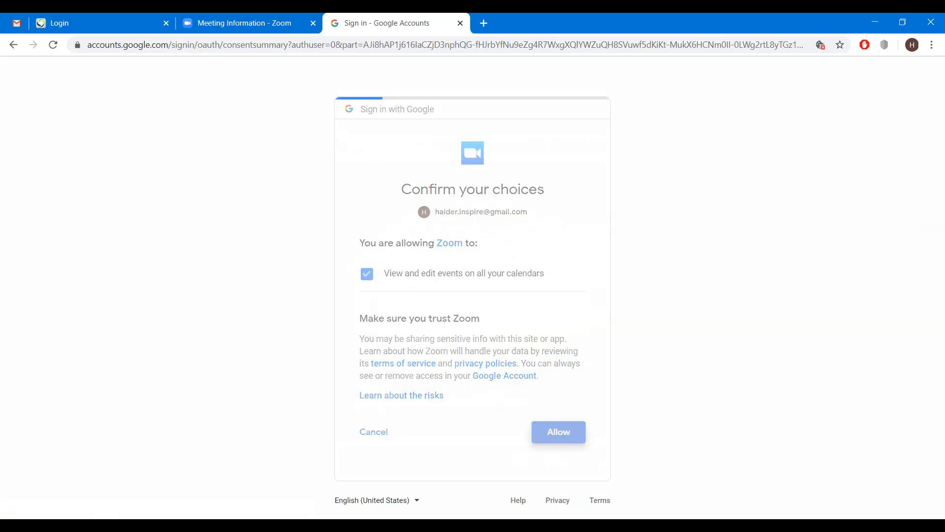
{"action": "left_click", "coordinate": [557, 432]}
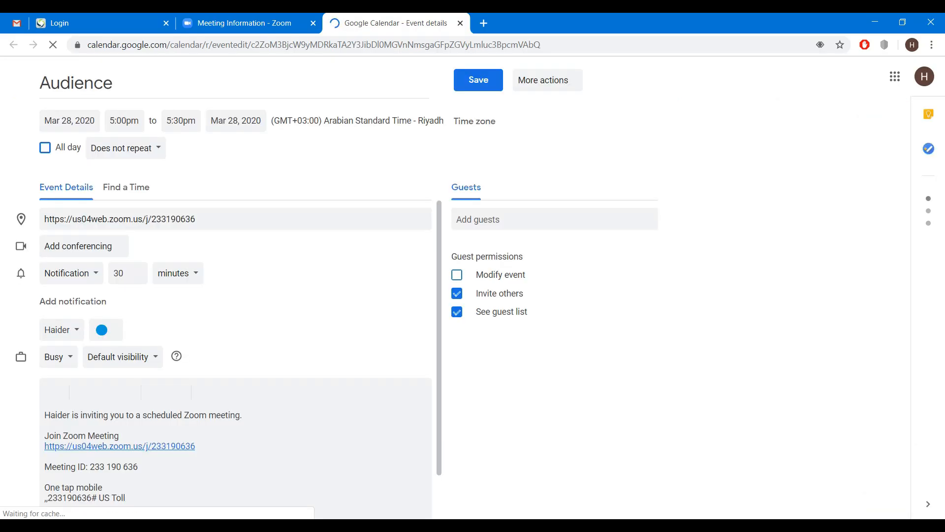
{"action": "left_click", "coordinate": [478, 80]}
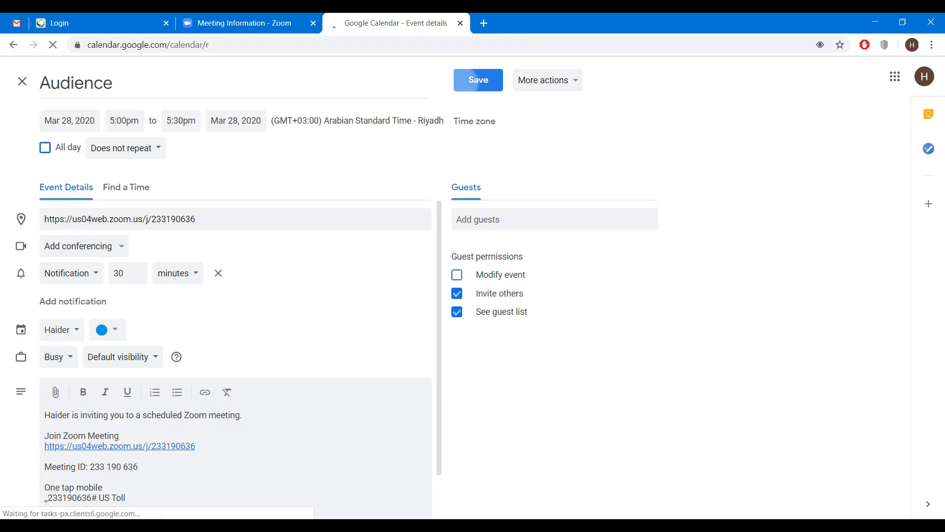
{"action": "left_click", "coordinate": [478, 80]}
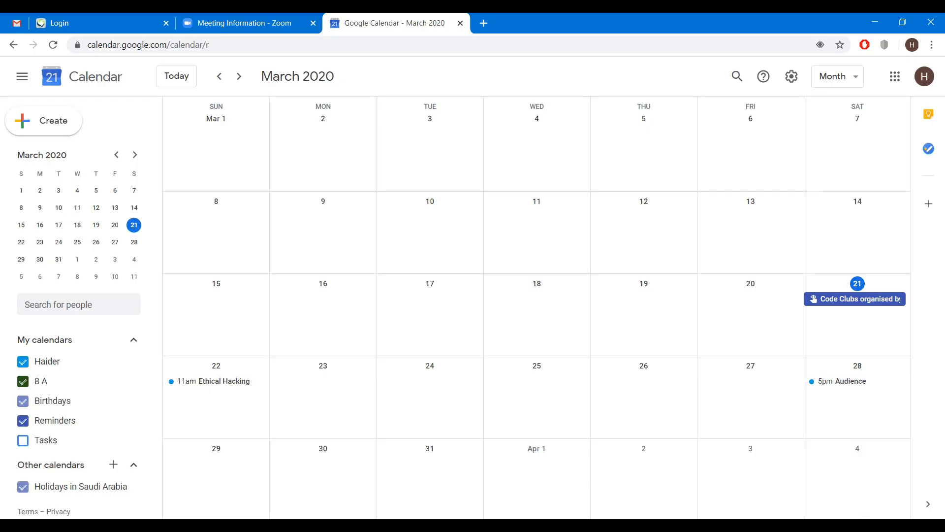
{"action": "left_click", "coordinate": [247, 23]}
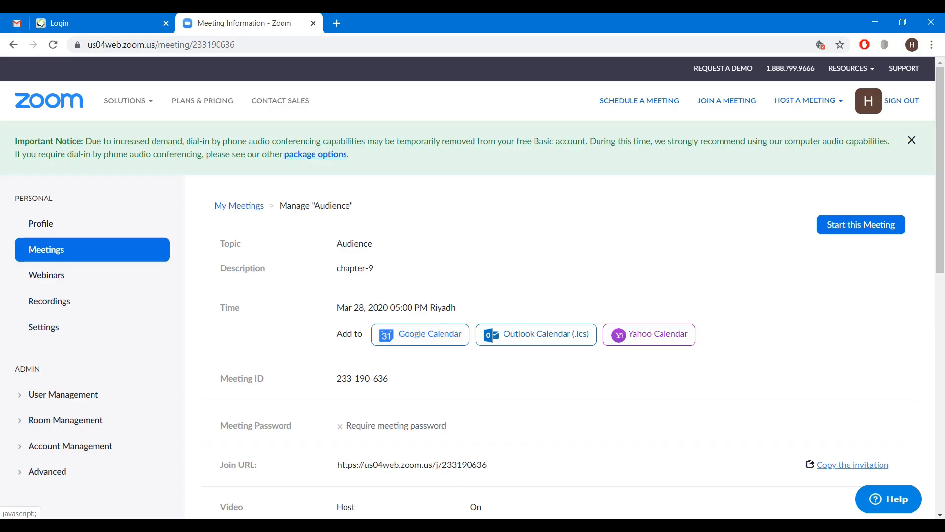
Copy the full Audience meeting invitation text
{"action": "left_click", "coordinate": [850, 464]}
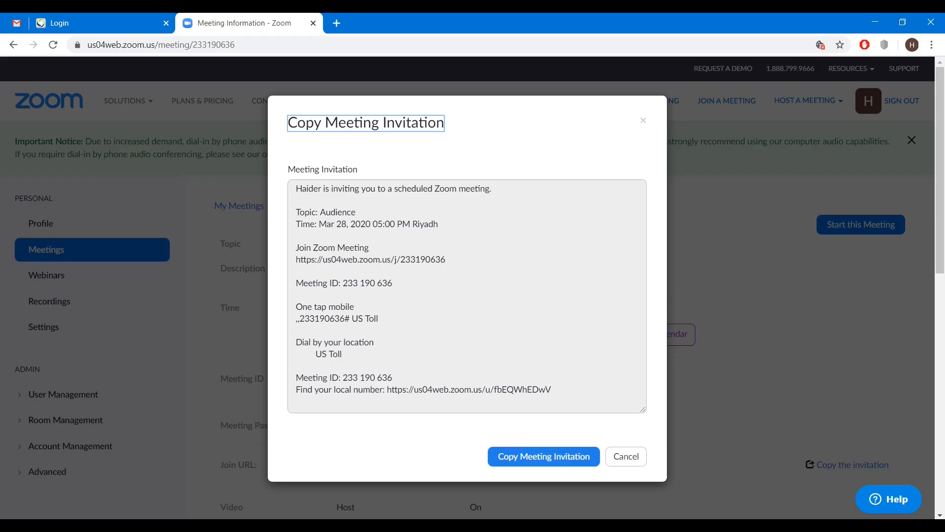
{"action": "left_click", "coordinate": [542, 455]}
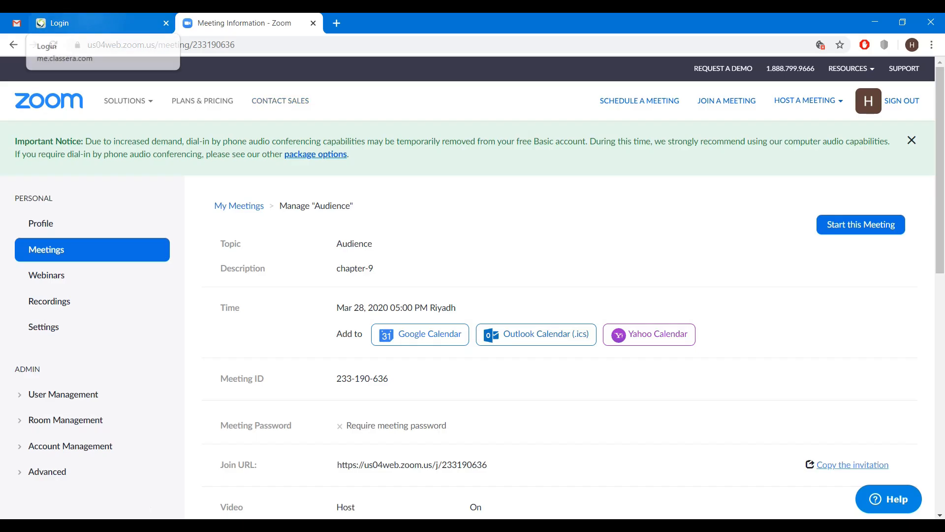
Log in to Classera as the teacher and start a new discussion room
{"action": "left_click", "coordinate": [97, 23]}
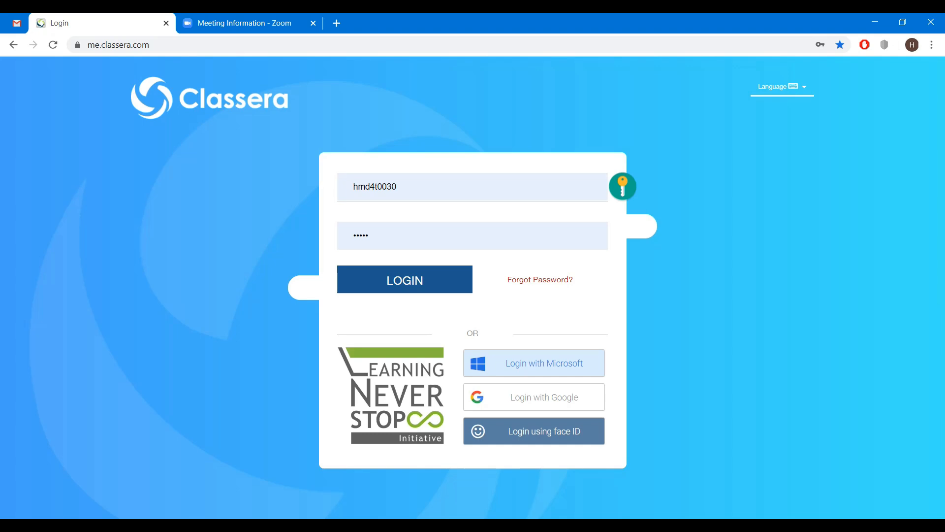
{"action": "left_click", "coordinate": [403, 279]}
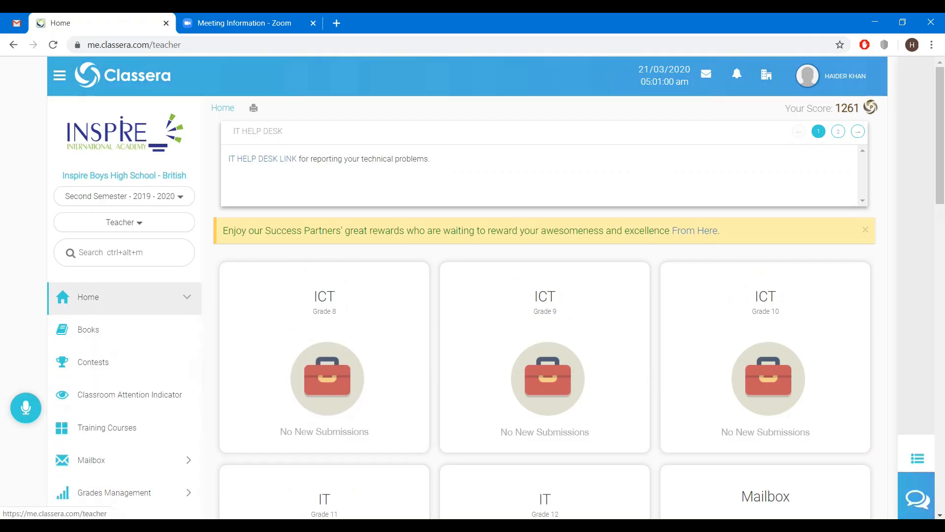
{"action": "scroll", "scroll_direction": "down", "scroll_amount": 3}
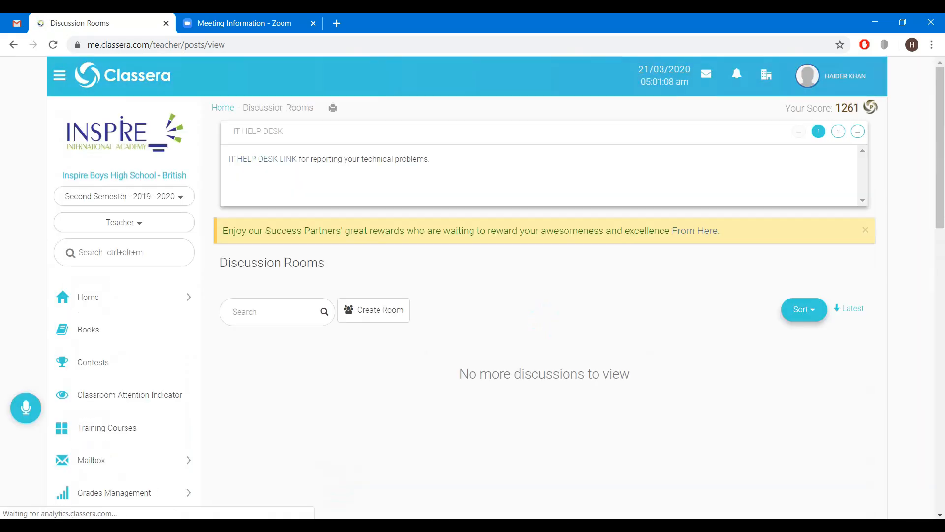
{"action": "left_click", "coordinate": [372, 310]}
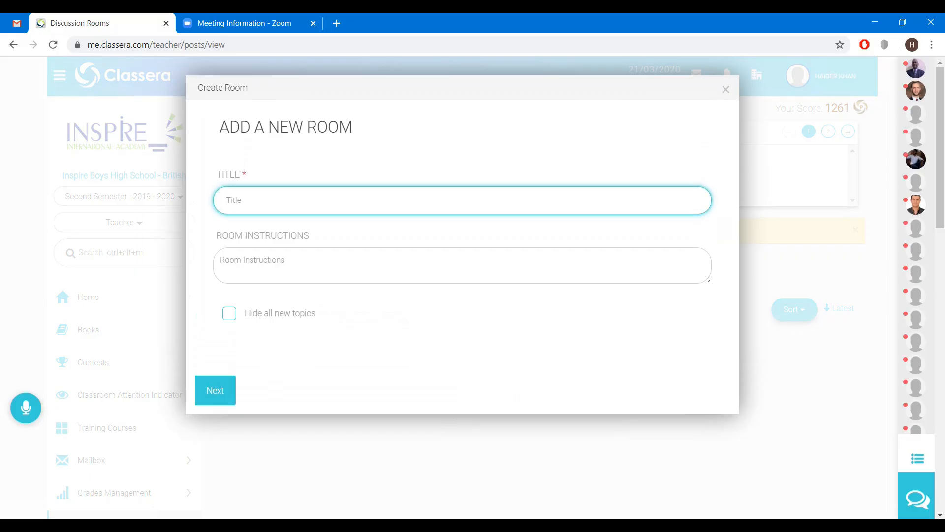
Create the 'Grade 9A' discussion room for the ICT - Grade 9 - A class
{"action": "type", "text": "Grade 9A"}
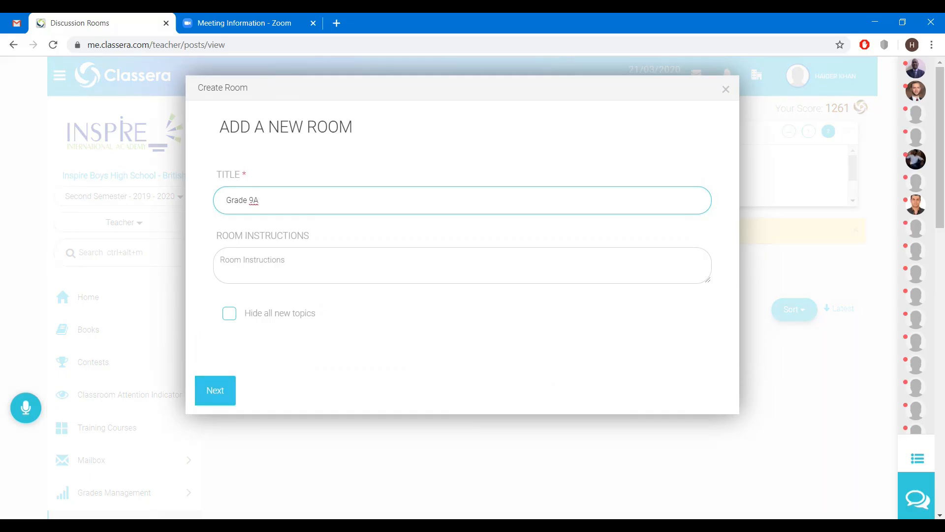
{"action": "left_click", "coordinate": [215, 390]}
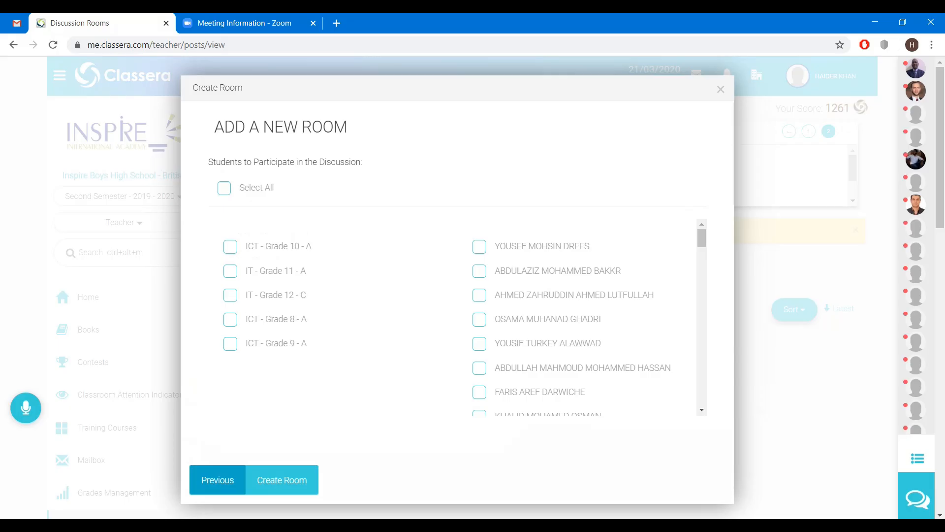
{"action": "left_click", "coordinate": [230, 343]}
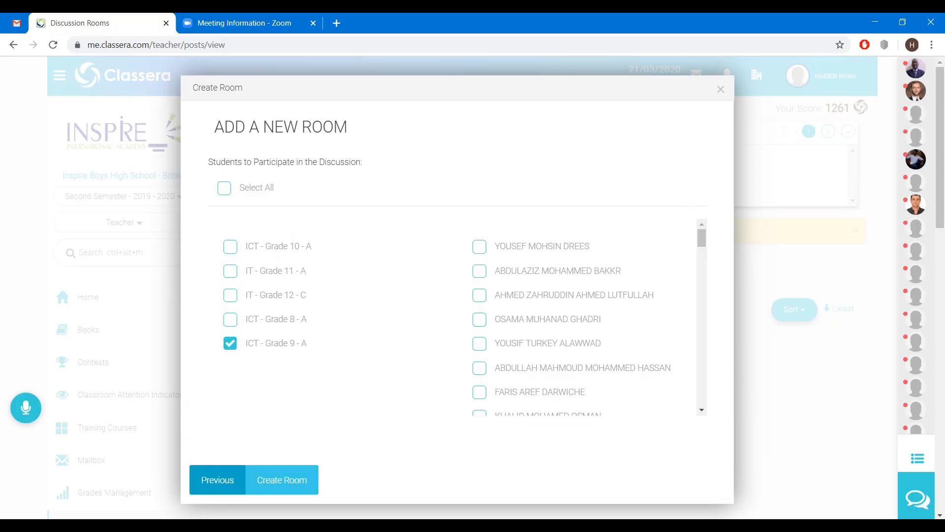
{"action": "left_click", "coordinate": [282, 479]}
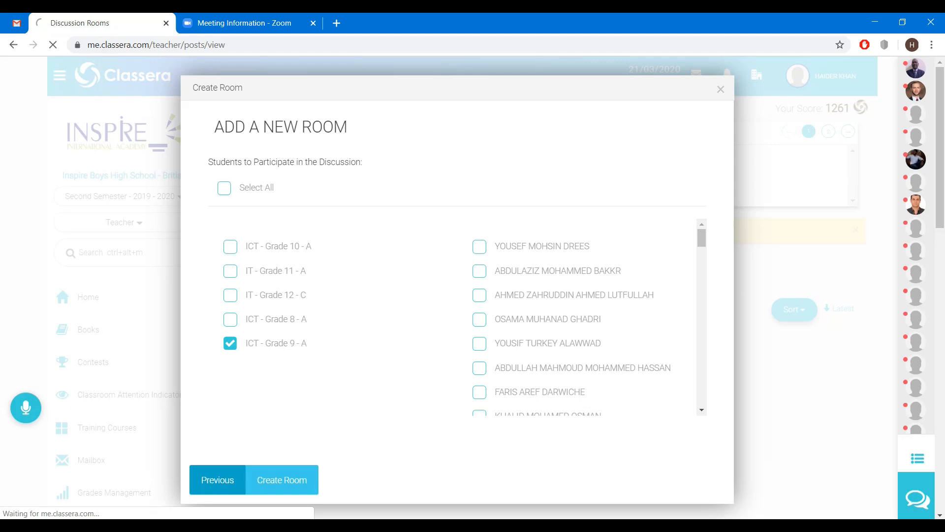
{"action": "left_click", "coordinate": [281, 479]}
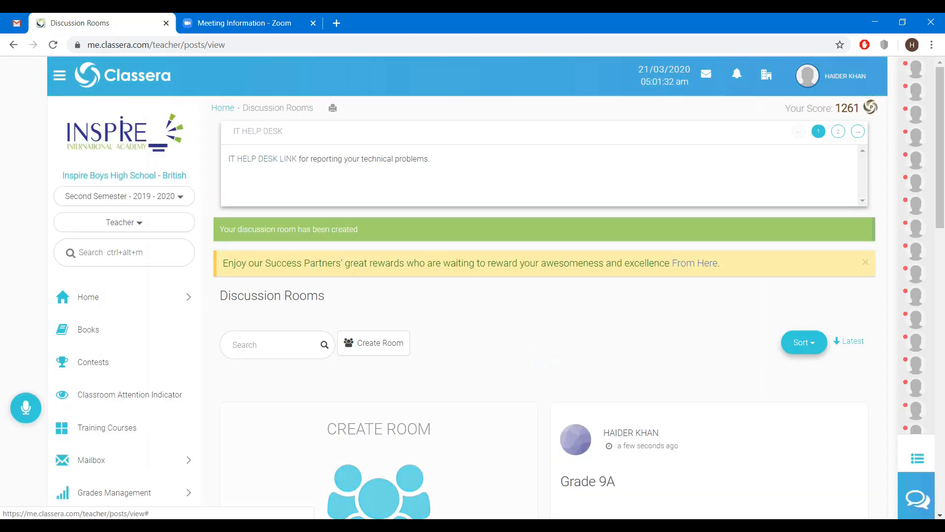
Post the Audience Zoom invitation in the Grade 9A room and dismiss the points notice
{"action": "scroll", "scroll_direction": "down", "scroll_amount": 3}
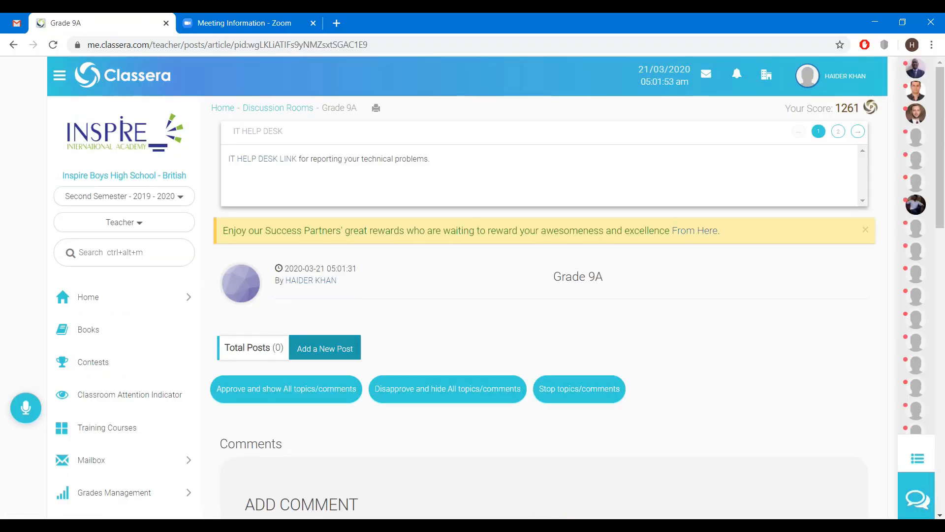
{"action": "left_click", "coordinate": [324, 347]}
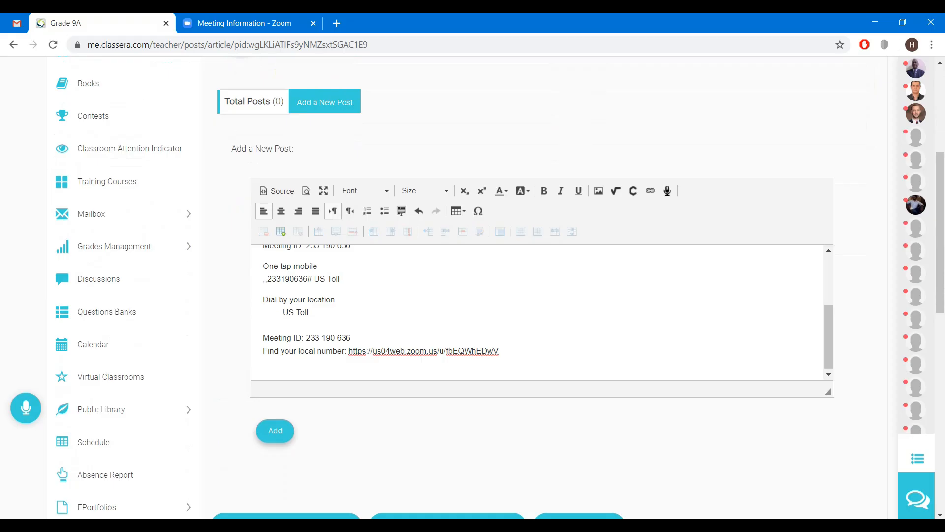
{"action": "left_click", "coordinate": [274, 431]}
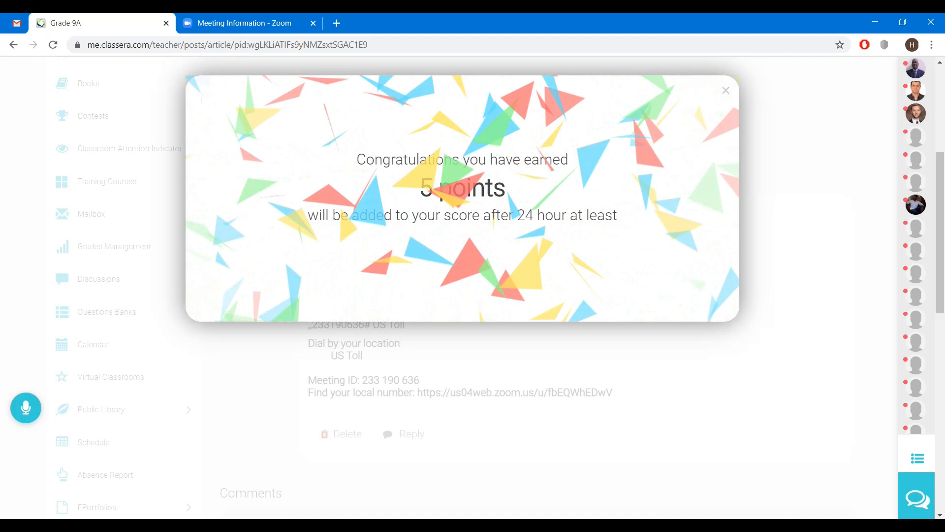
{"action": "left_click", "coordinate": [726, 90]}
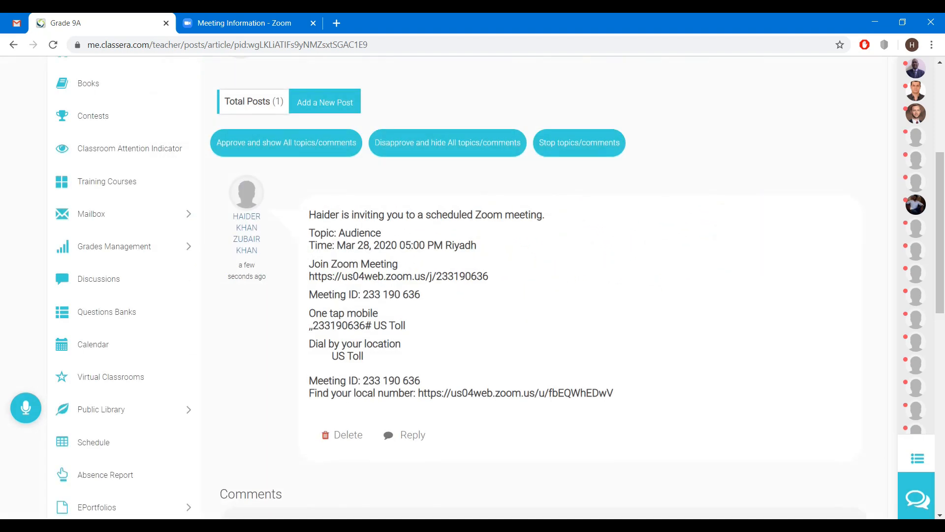
{"action": "left_click_drag", "start_coordinate": [309, 276], "coordinate": [464, 276]}
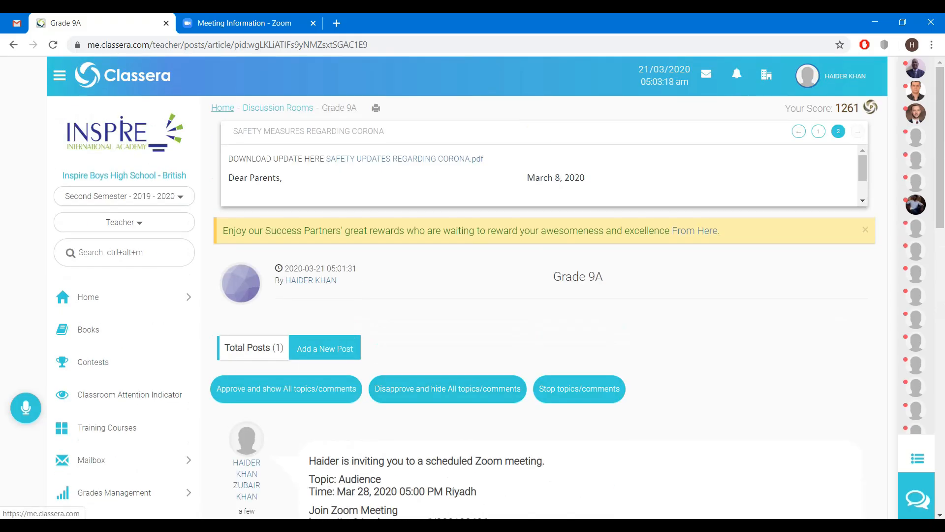
Return to the Audience meeting page and start hosting the meeting
{"action": "left_click", "coordinate": [243, 24]}
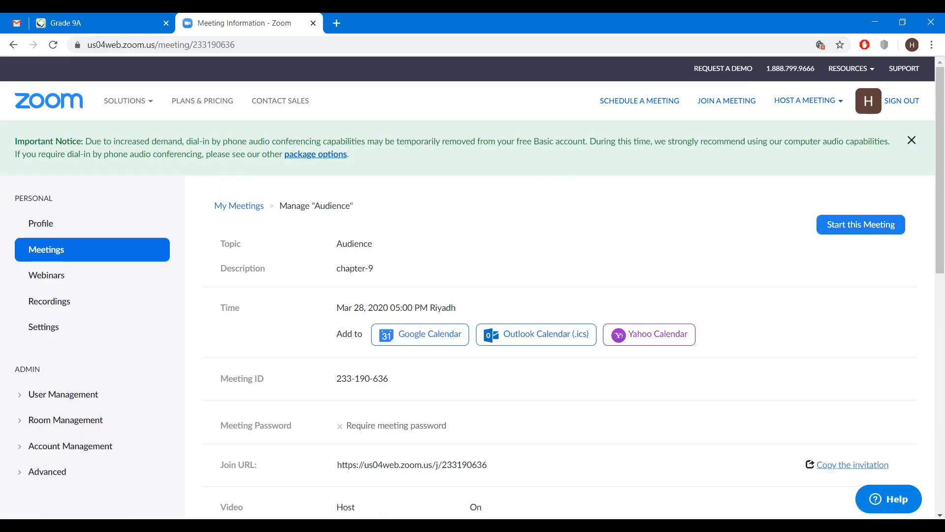
{"action": "left_click", "coordinate": [860, 224]}
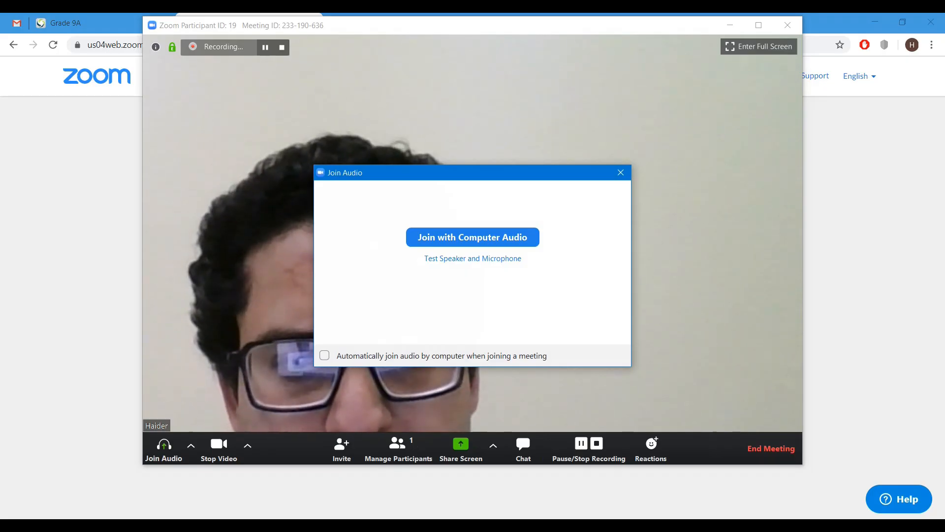
Join computer audio and show the participants list and group chat panels
{"action": "left_click", "coordinate": [472, 236]}
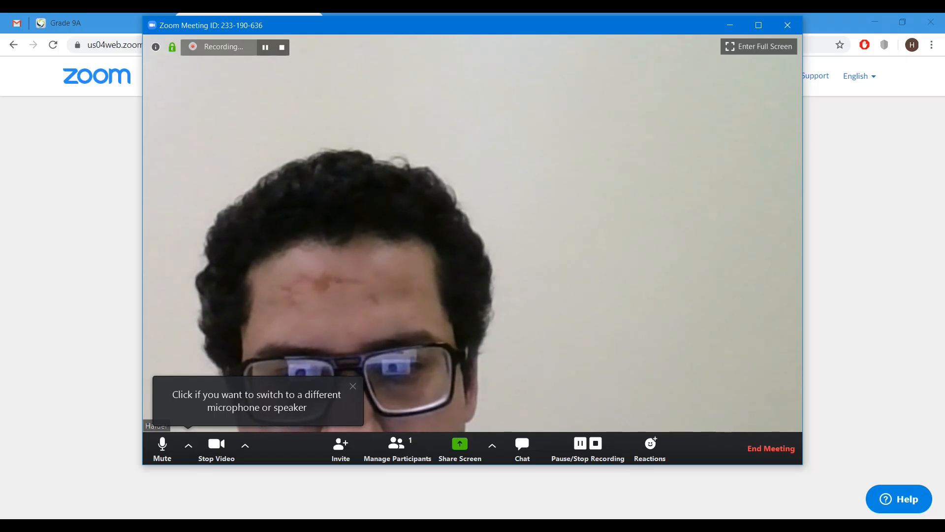
{"action": "left_click", "coordinate": [397, 446]}
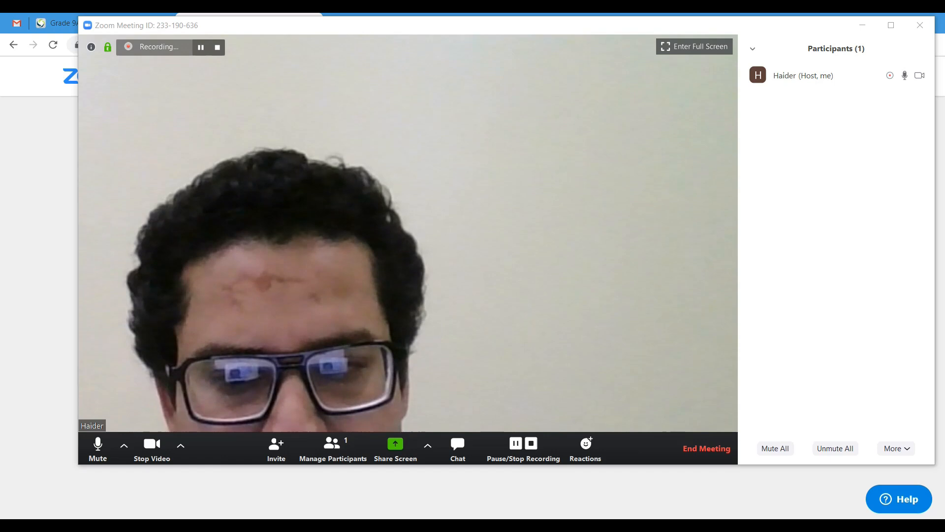
{"action": "mouse_move", "coordinate": [457, 446]}
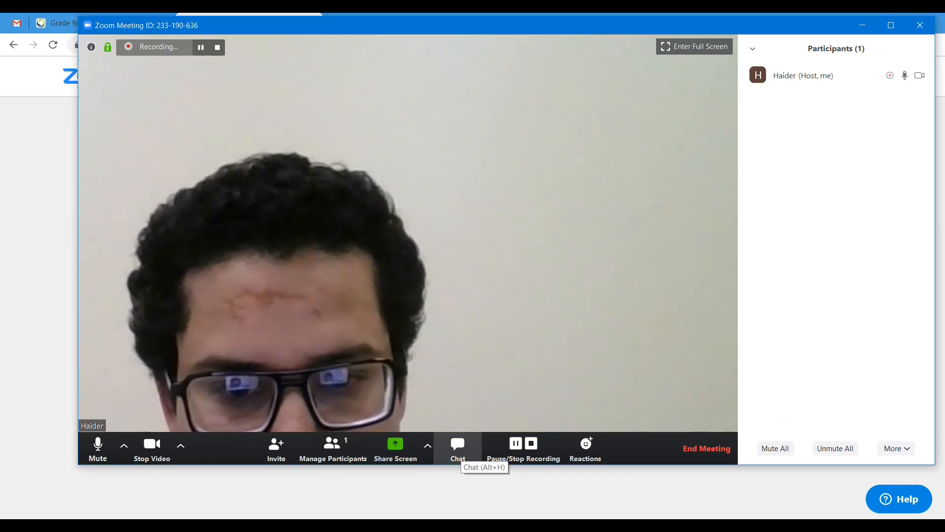
{"action": "left_click", "coordinate": [457, 446]}
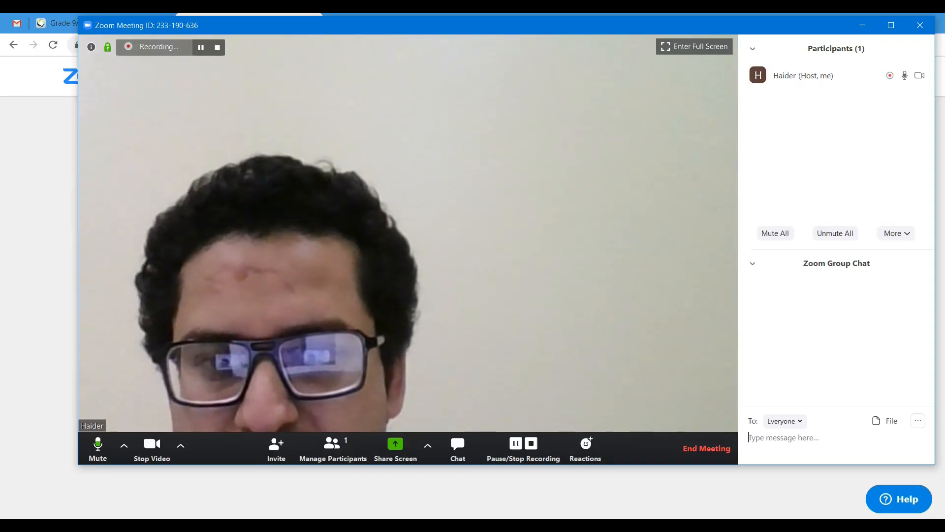
{"action": "mouse_move", "coordinate": [706, 448]}
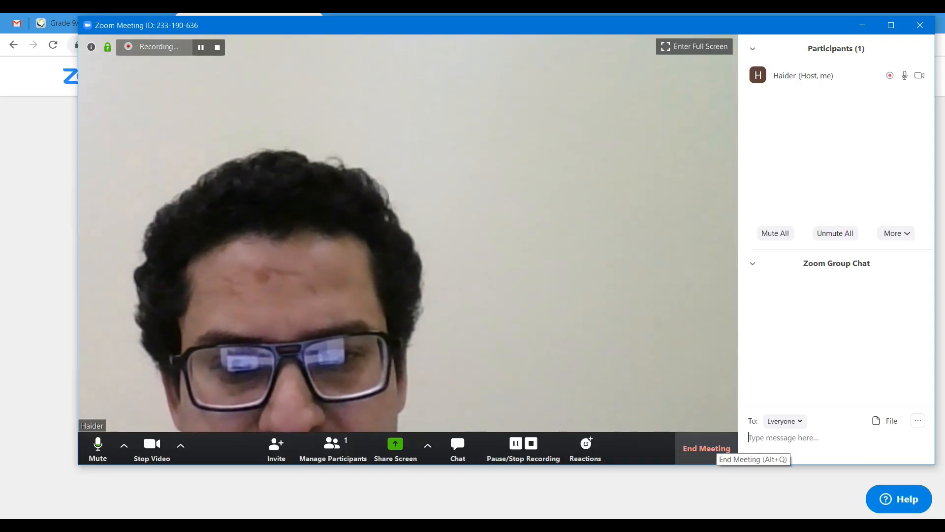
End the meeting for all participants and close the Launch Meeting browser tab
{"action": "left_click", "coordinate": [706, 447]}
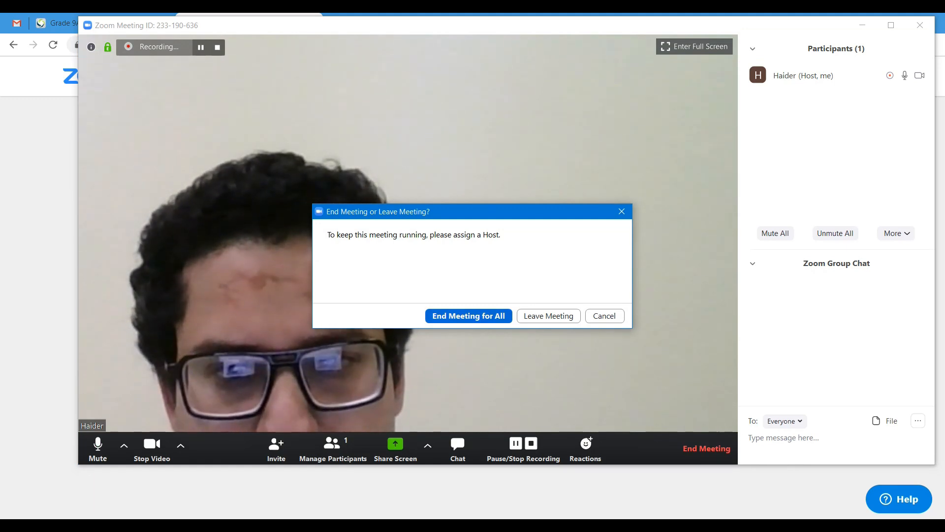
{"action": "left_click", "coordinate": [469, 315]}
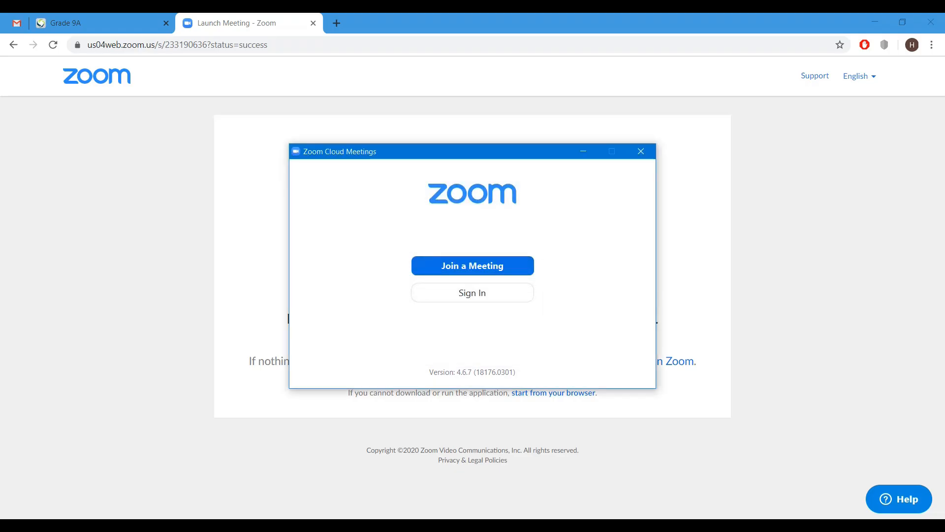
{"action": "mouse_move", "coordinate": [641, 151]}
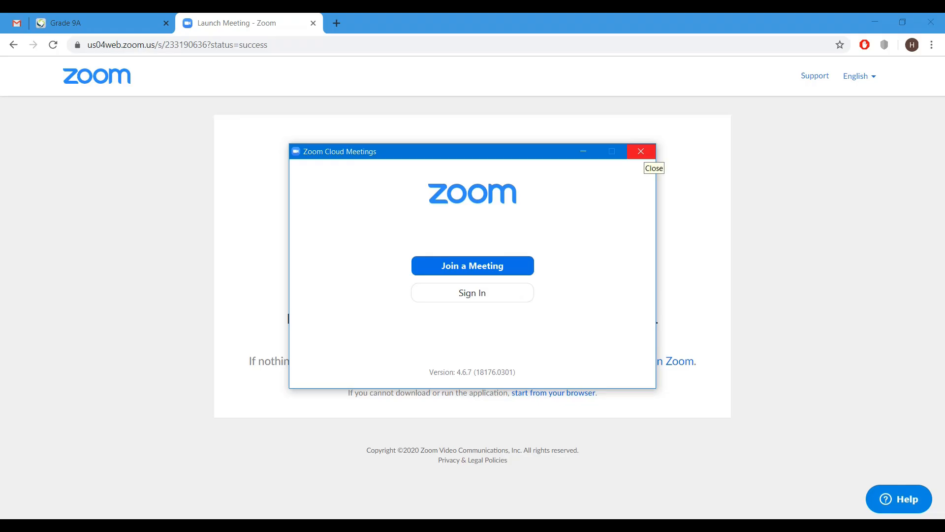
{"action": "left_click", "coordinate": [640, 150]}
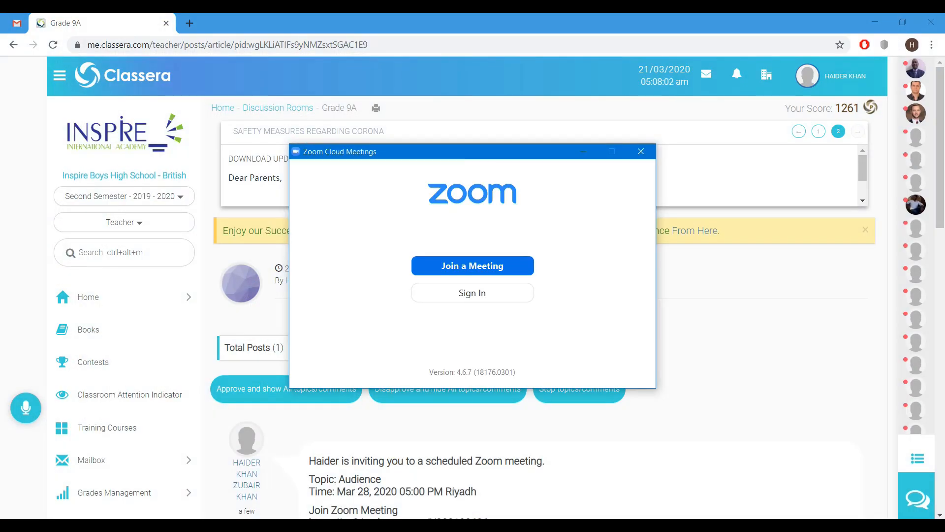
Sign in to the Zoom desktop client with a Google account and reopen Zoom from the browser
{"action": "left_click", "coordinate": [640, 151]}
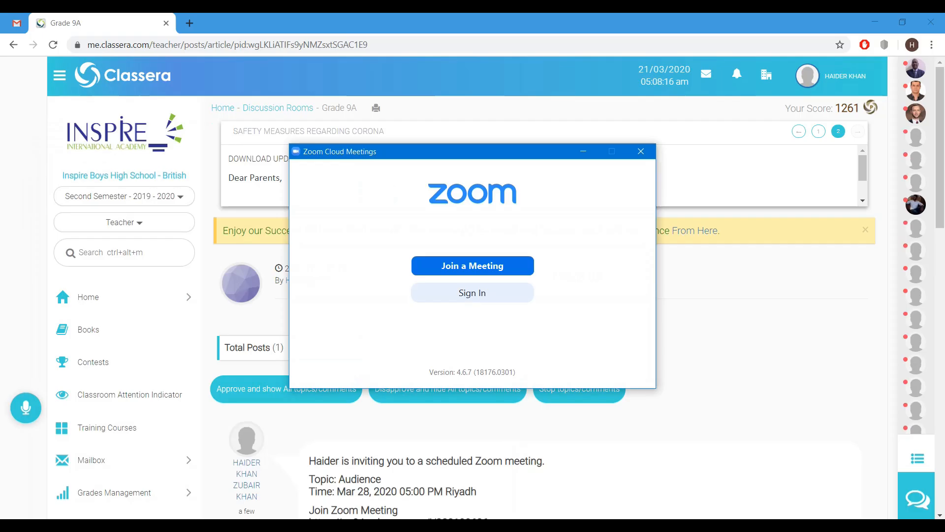
{"action": "left_click", "coordinate": [473, 292]}
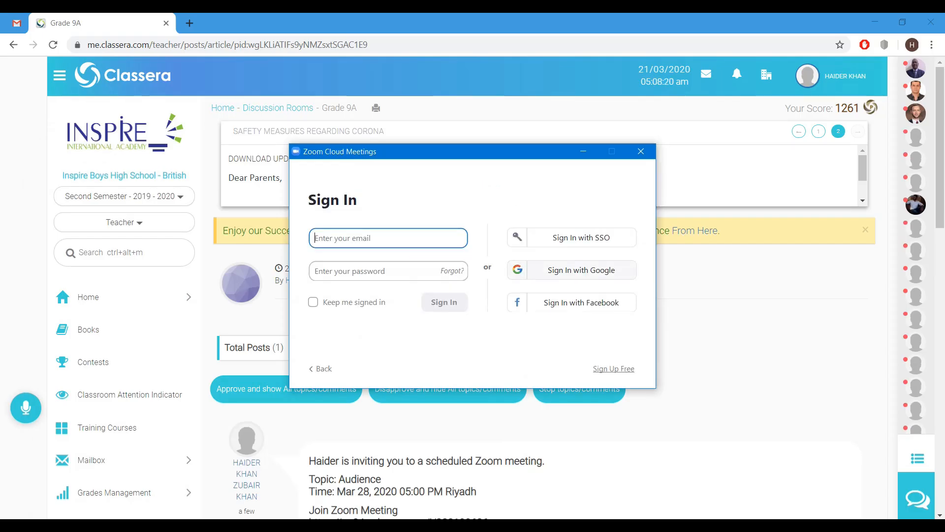
{"action": "left_click", "coordinate": [582, 269]}
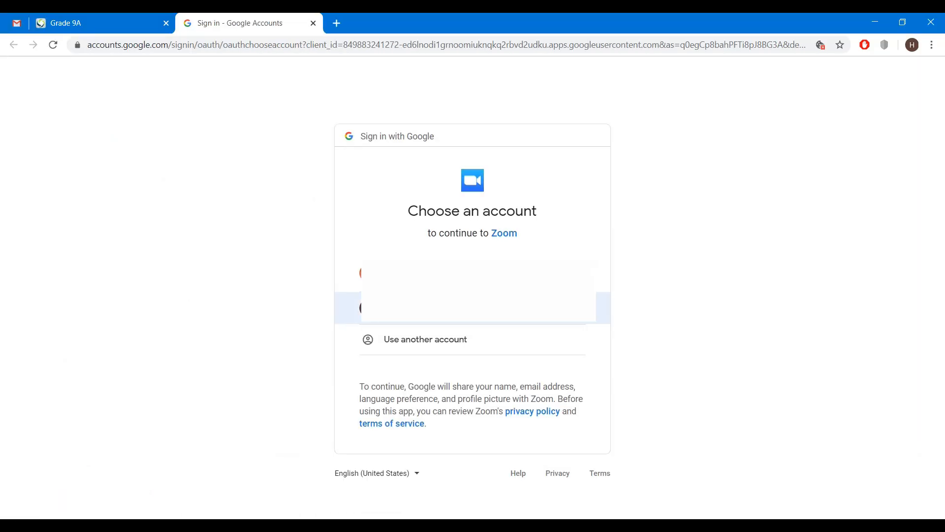
{"action": "left_click", "coordinate": [472, 307]}
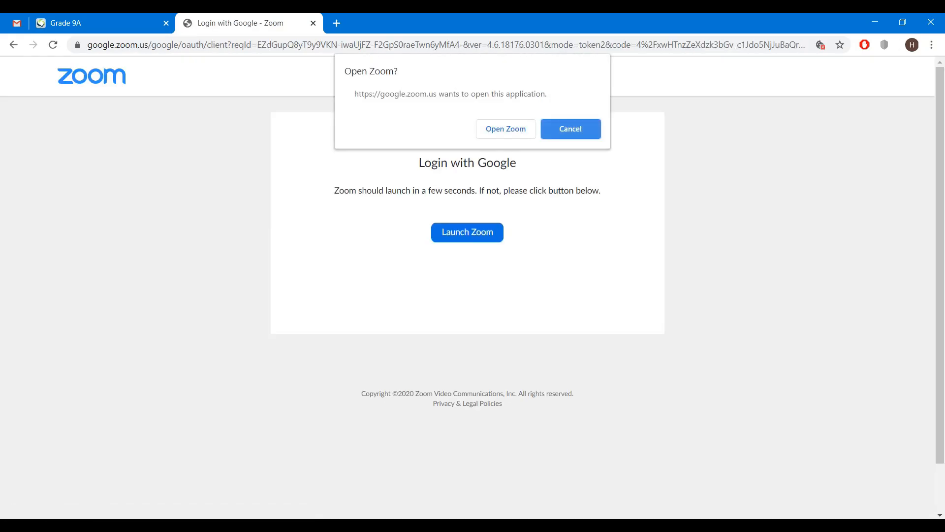
{"action": "left_click", "coordinate": [505, 128]}
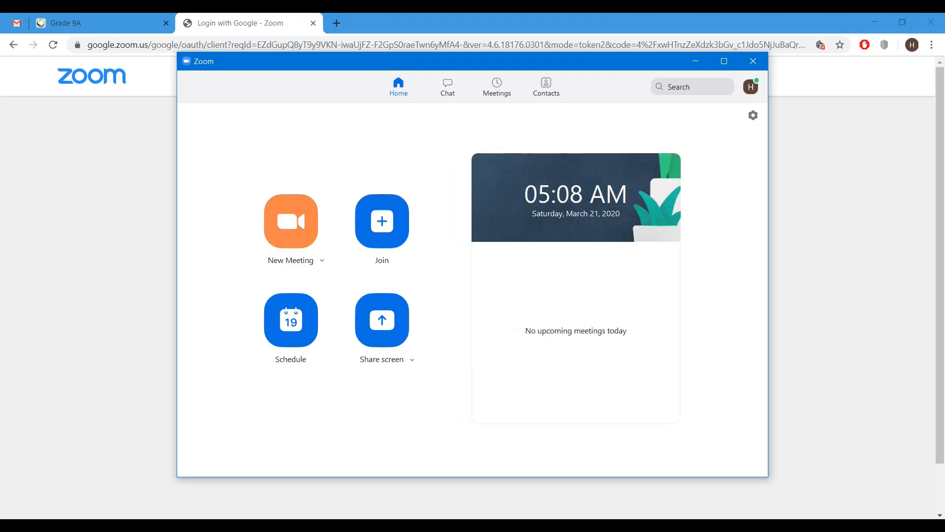
Start a New Meeting from Home, join computer audio, then end it
{"action": "left_click", "coordinate": [290, 220]}
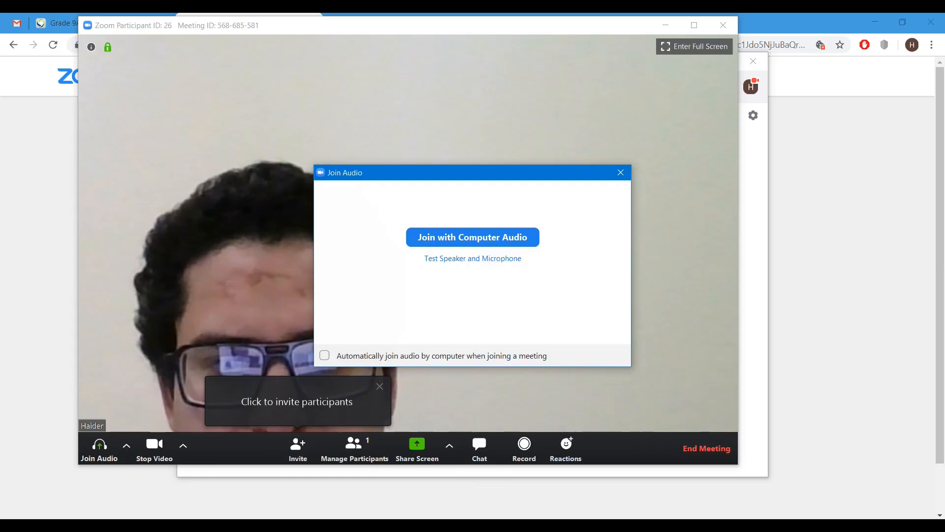
{"action": "left_click", "coordinate": [472, 237]}
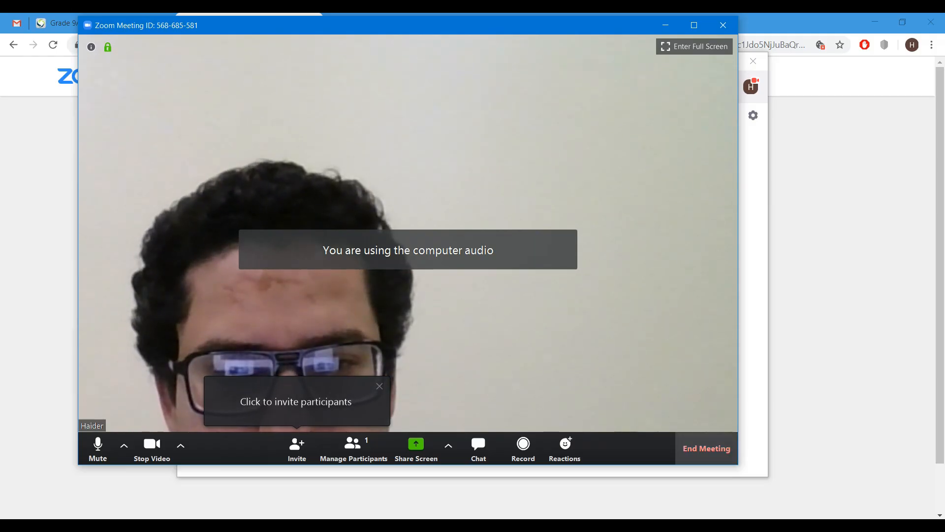
{"action": "left_click", "coordinate": [706, 448]}
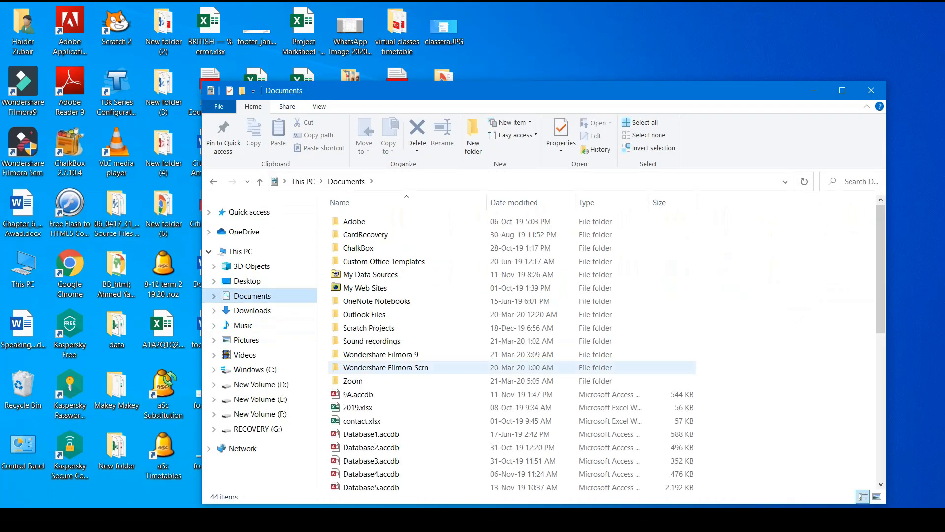
Open Documents > Zoom > 2020-03-21 Audience and select zoom_0.mp4
{"action": "left_click", "coordinate": [354, 381]}
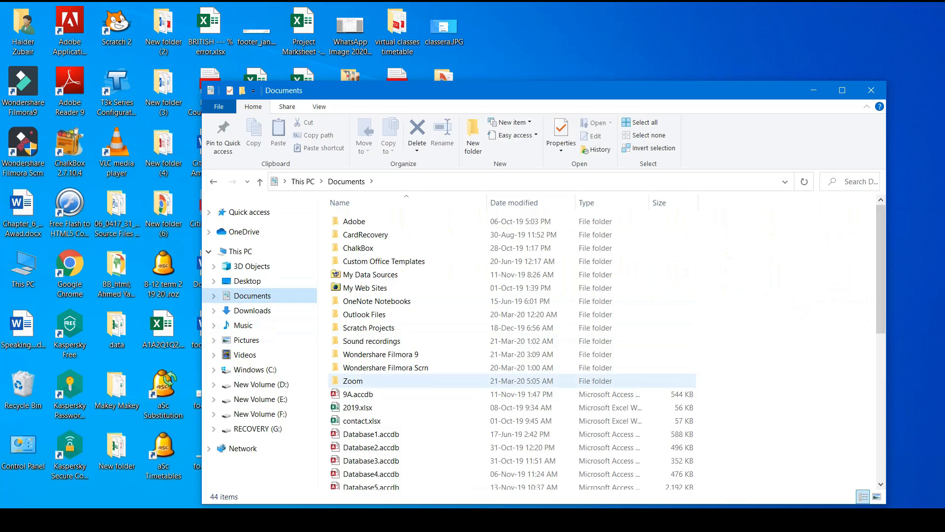
{"action": "double_click", "coordinate": [353, 381]}
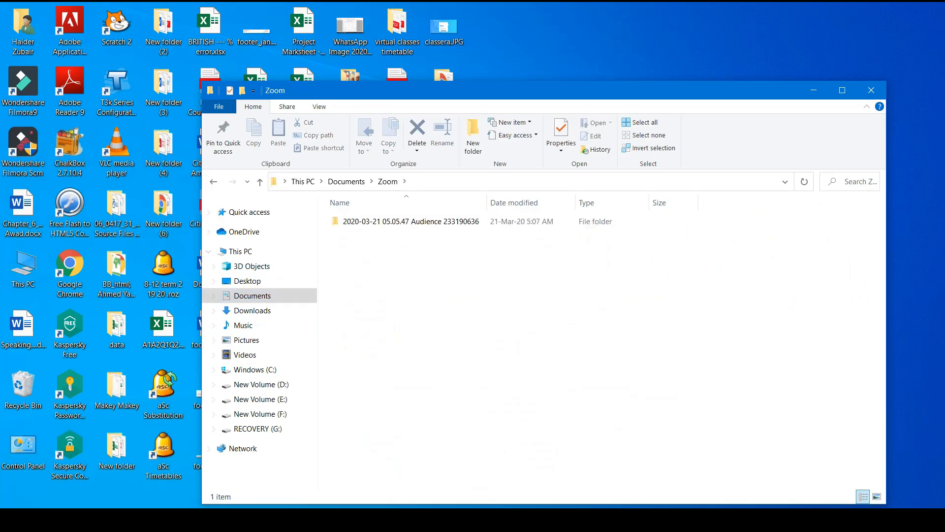
{"action": "left_click", "coordinate": [410, 221]}
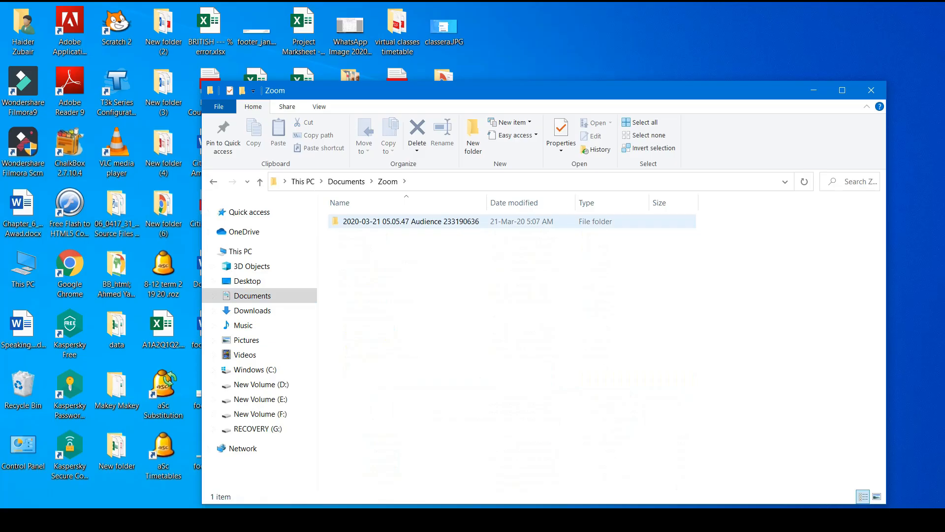
{"action": "left_click", "coordinate": [410, 221]}
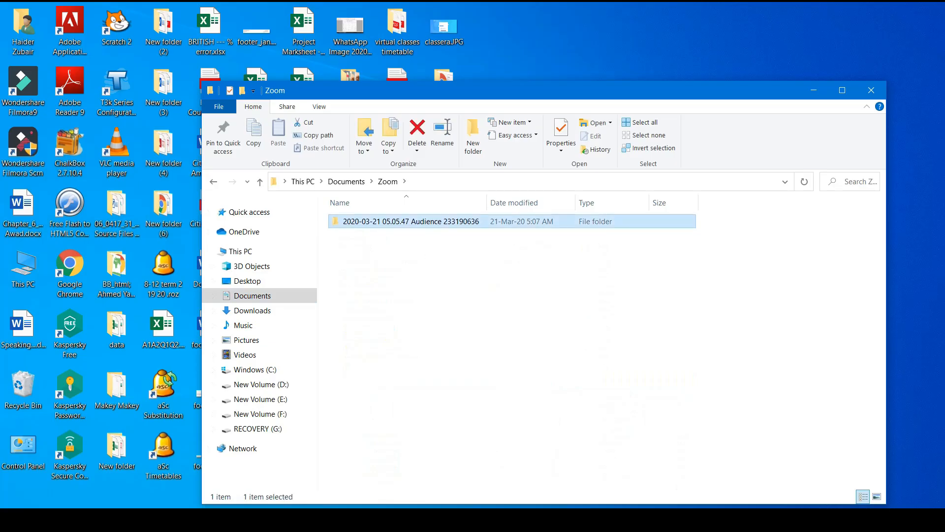
{"action": "double_click", "coordinate": [410, 221]}
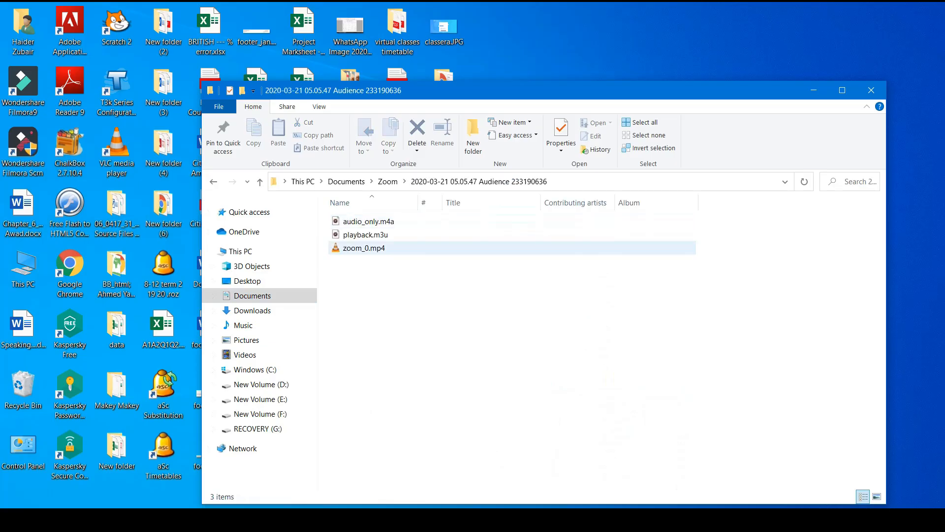
{"action": "left_click", "coordinate": [363, 248]}
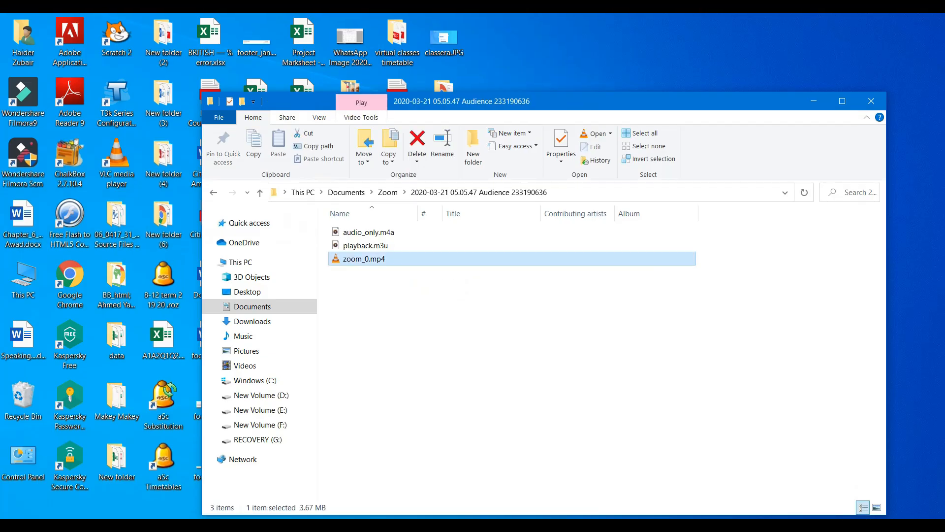